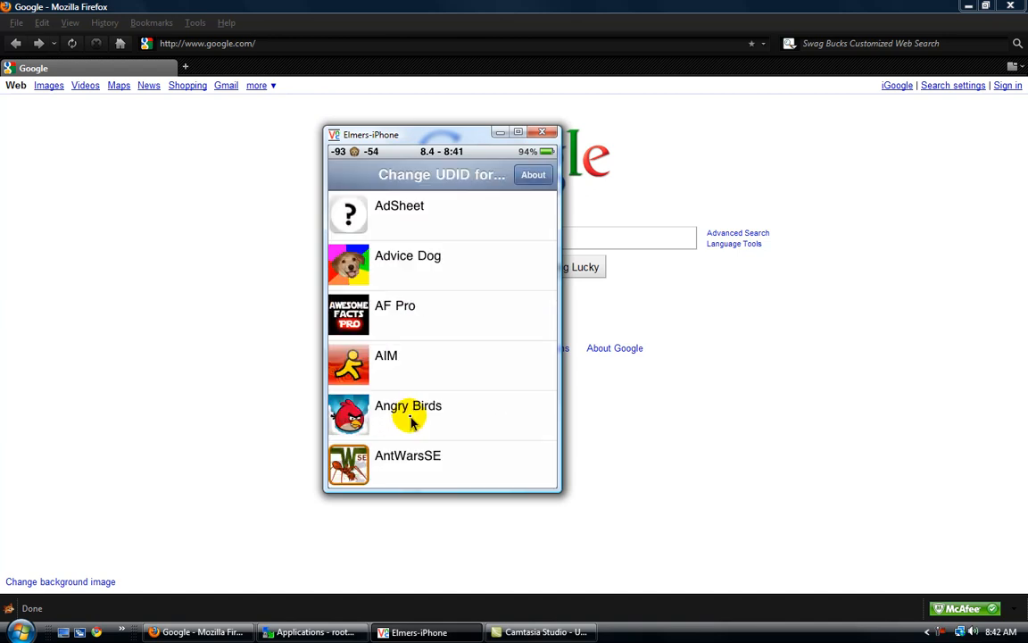
# - Scroll back through the iPhone's app list before returning to the Google home page
pyautogui.scroll(3)
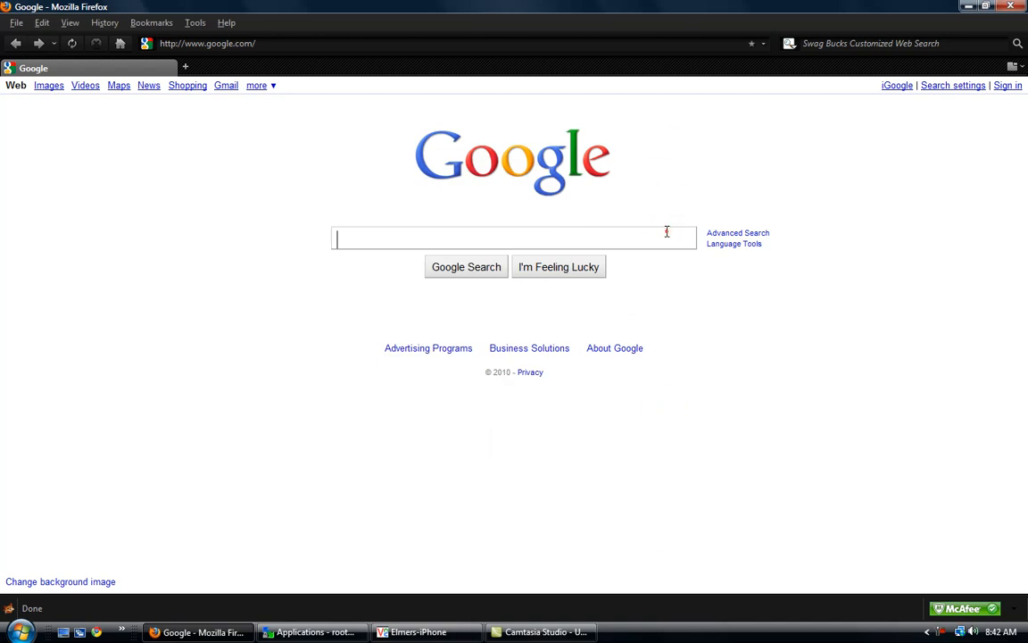
pyautogui.moveTo(668, 232)
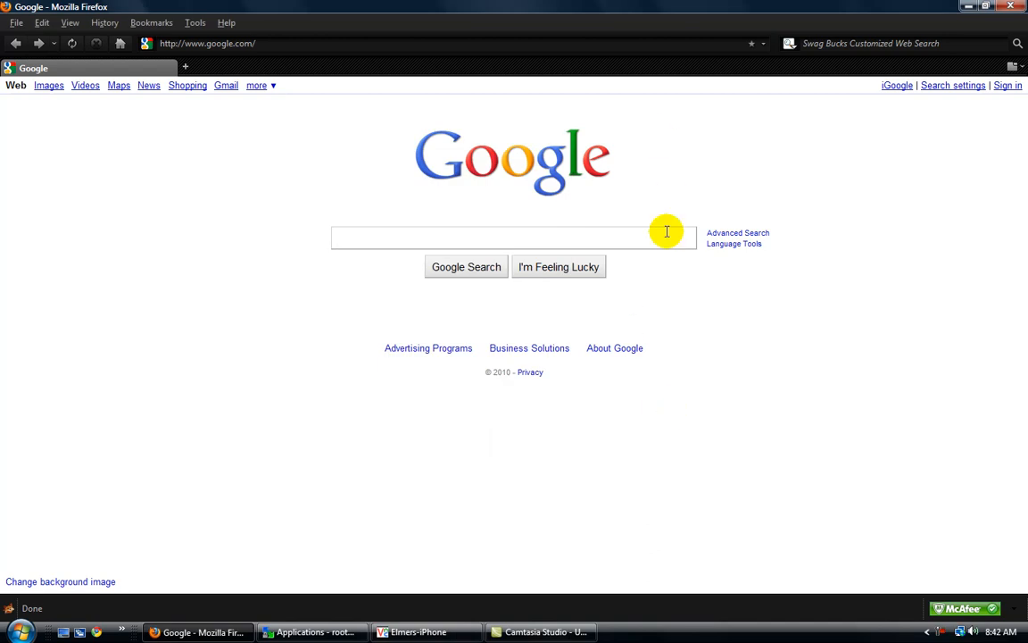
# - Search Google for 'udid faker ios4' and jump straight to the top result via I'm Feeling Lucky
pyautogui.write('udid fa')
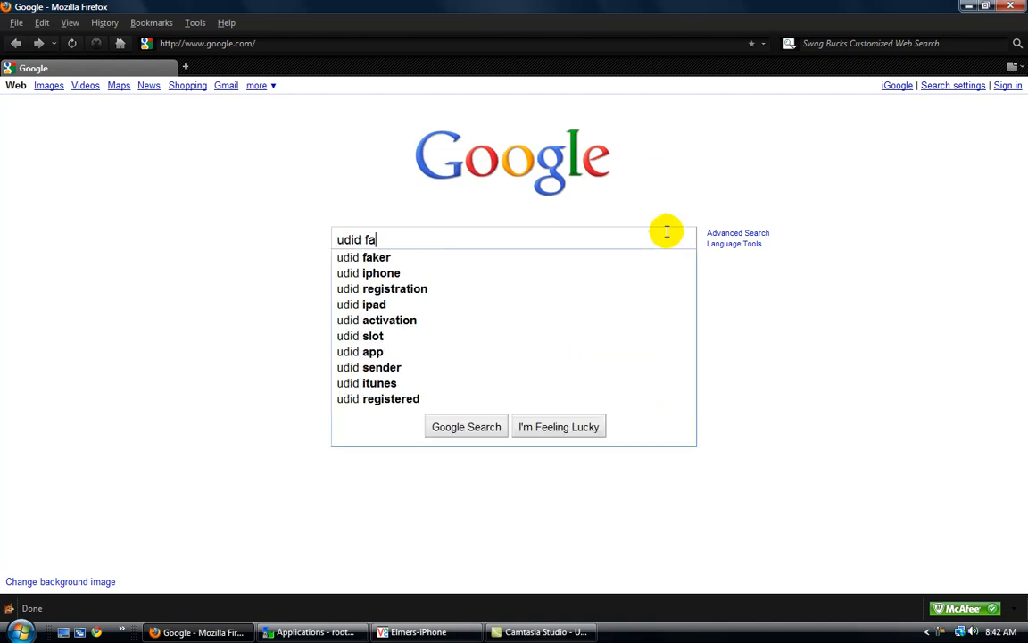
pyautogui.write('ker ios4')
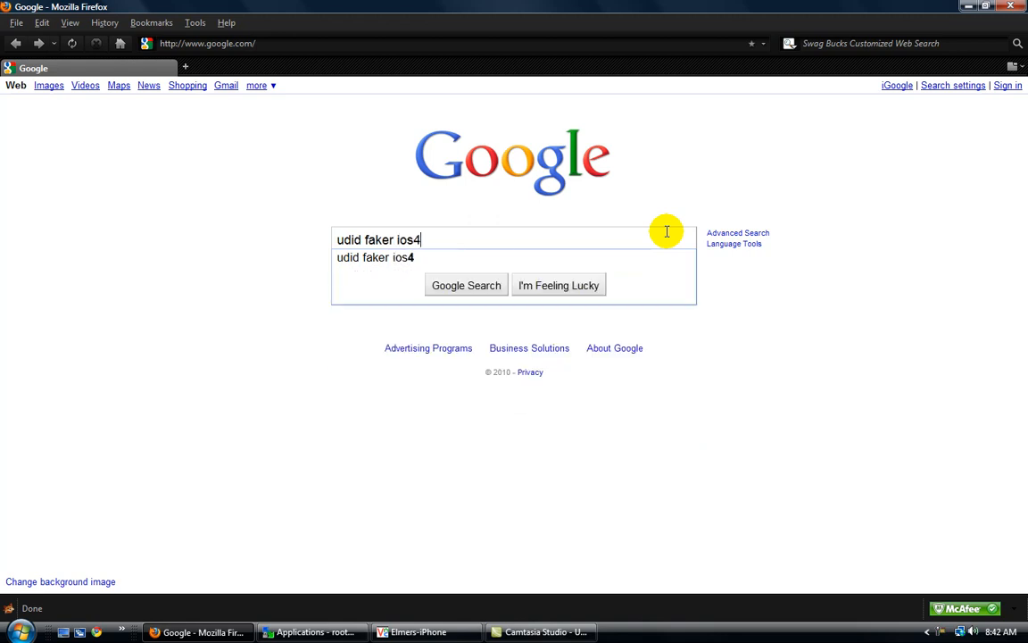
pyautogui.click(466, 286)
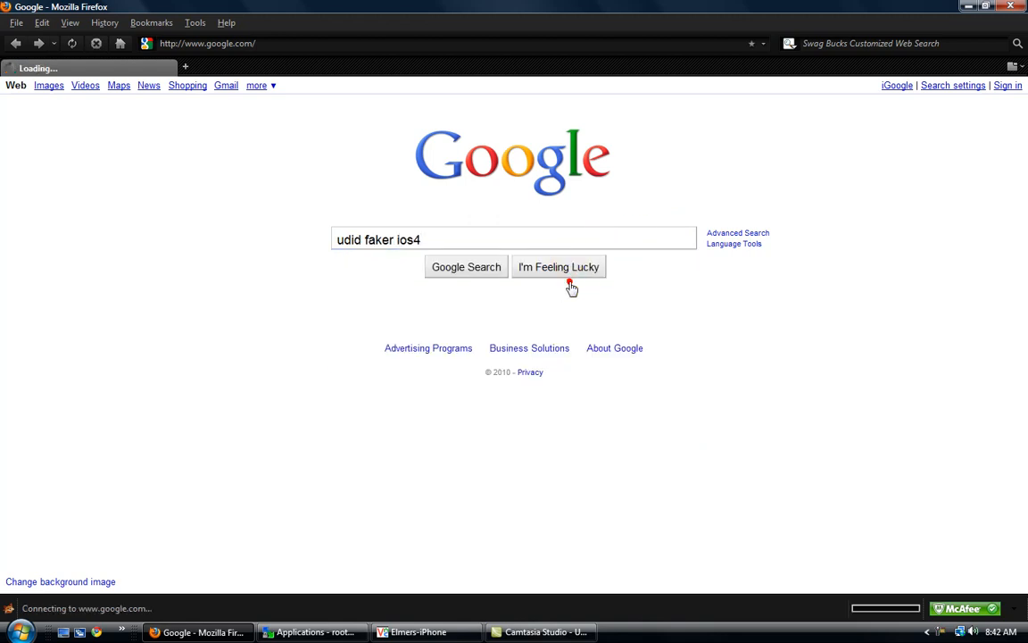
pyautogui.click(559, 268)
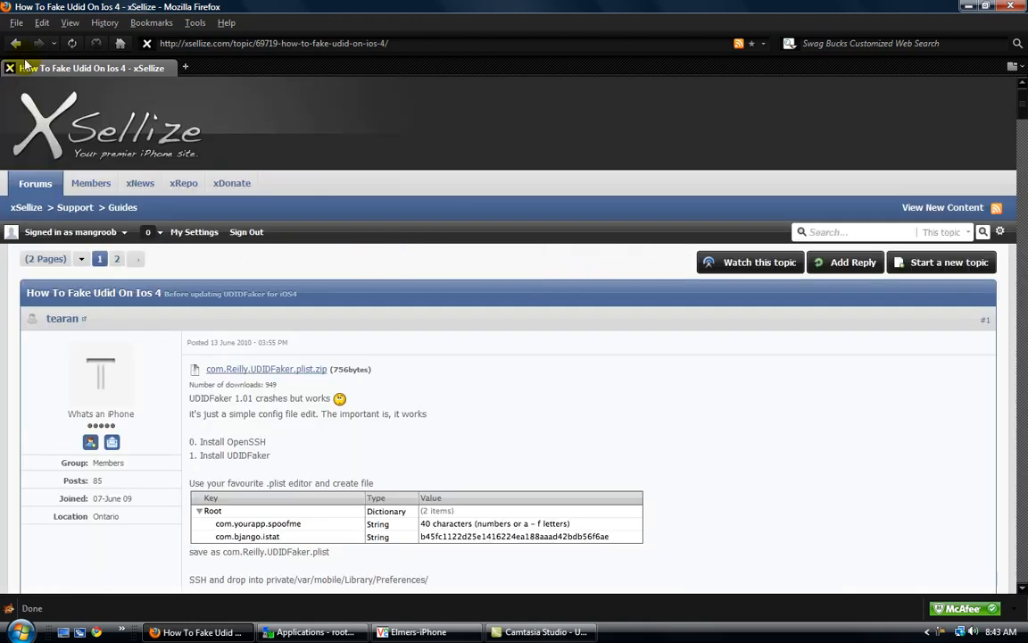
pyautogui.scroll(-3)
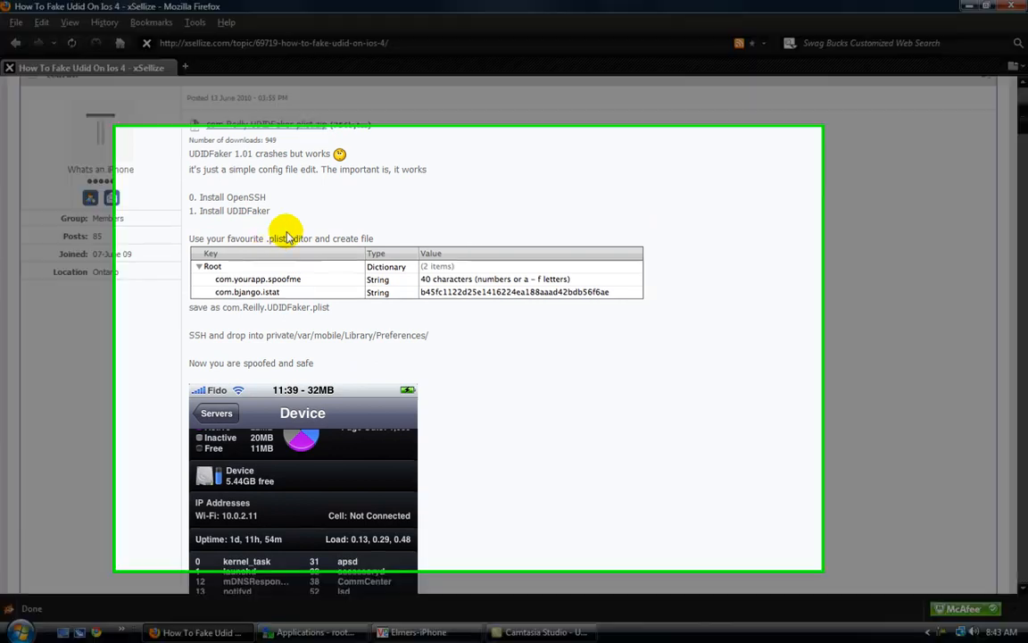
pyautogui.scroll(-3)
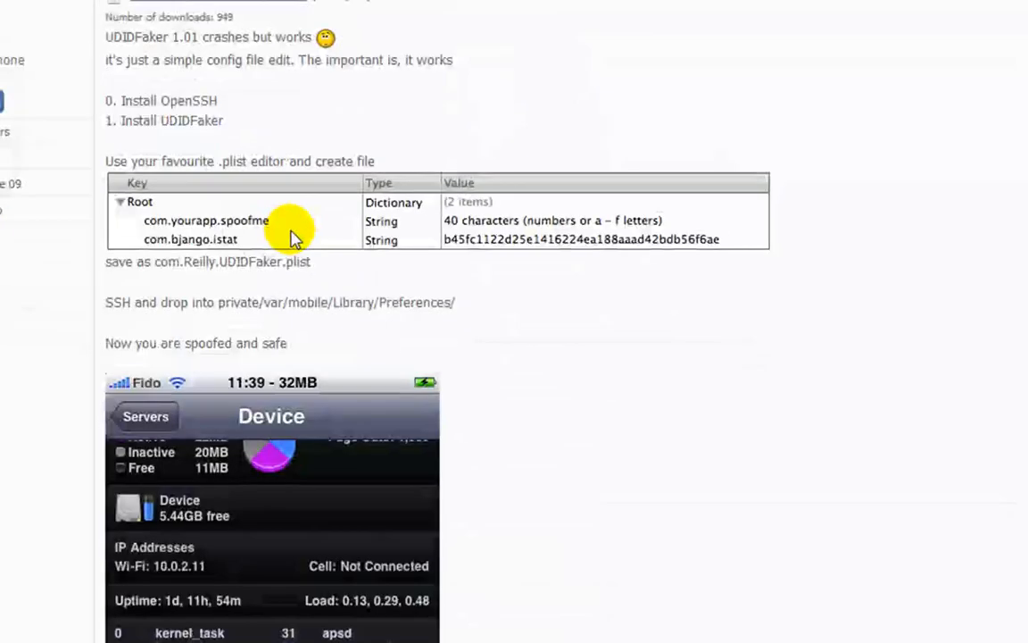
pyautogui.scroll(-3)
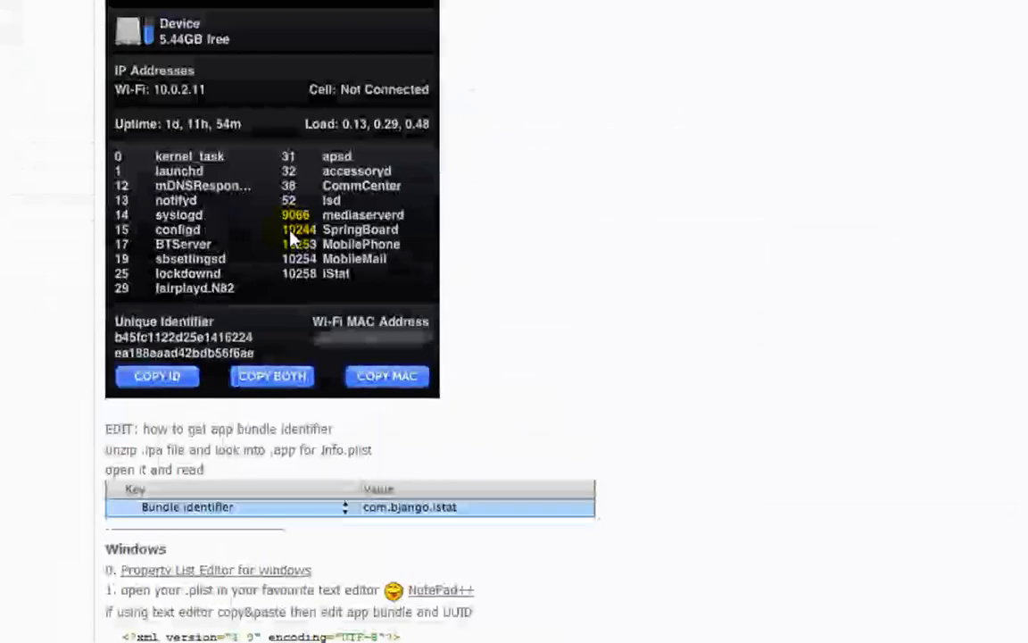
pyautogui.scroll(-3)
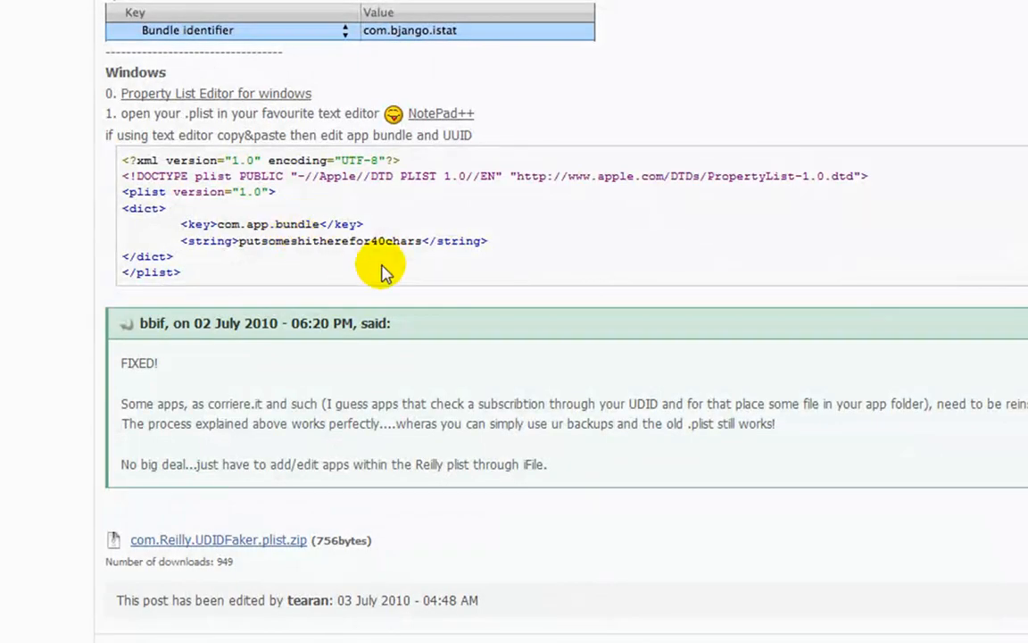
pyautogui.moveTo(264, 142)
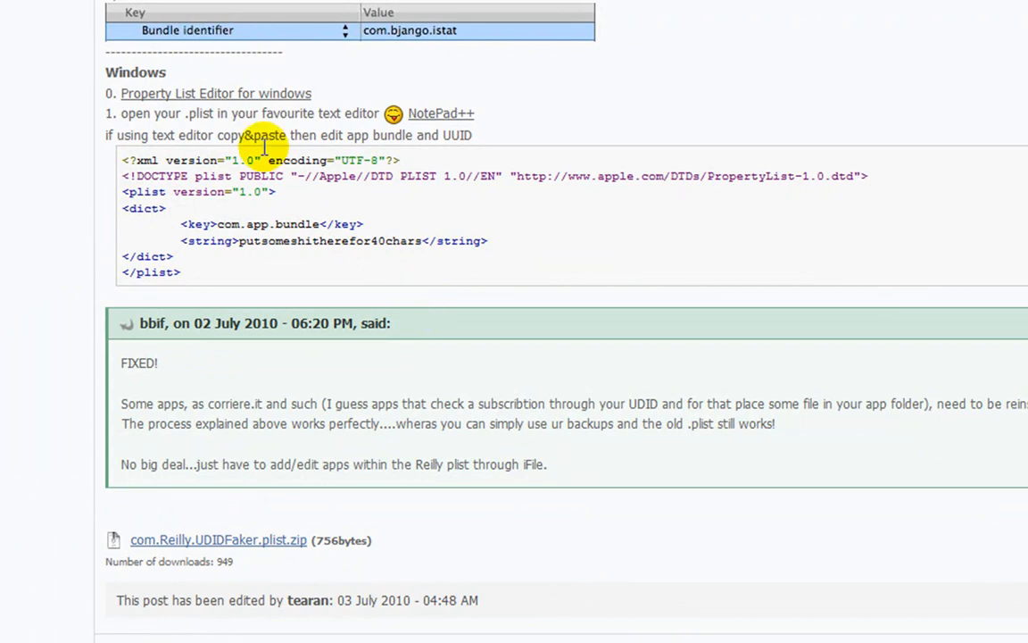
pyautogui.scroll(-3)
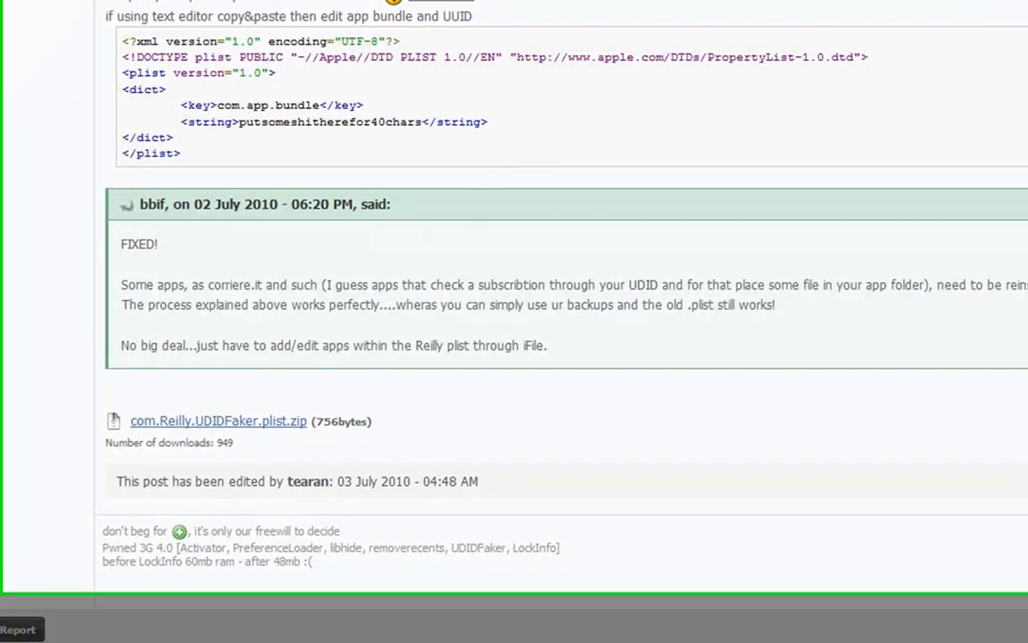
pyautogui.scroll(3)
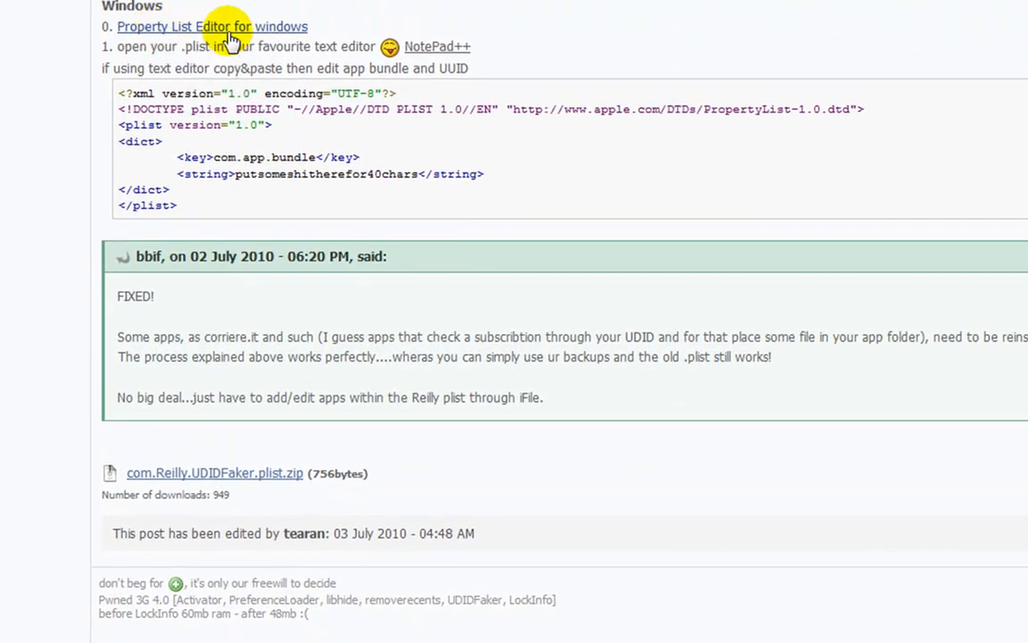
pyautogui.moveTo(384, 143)
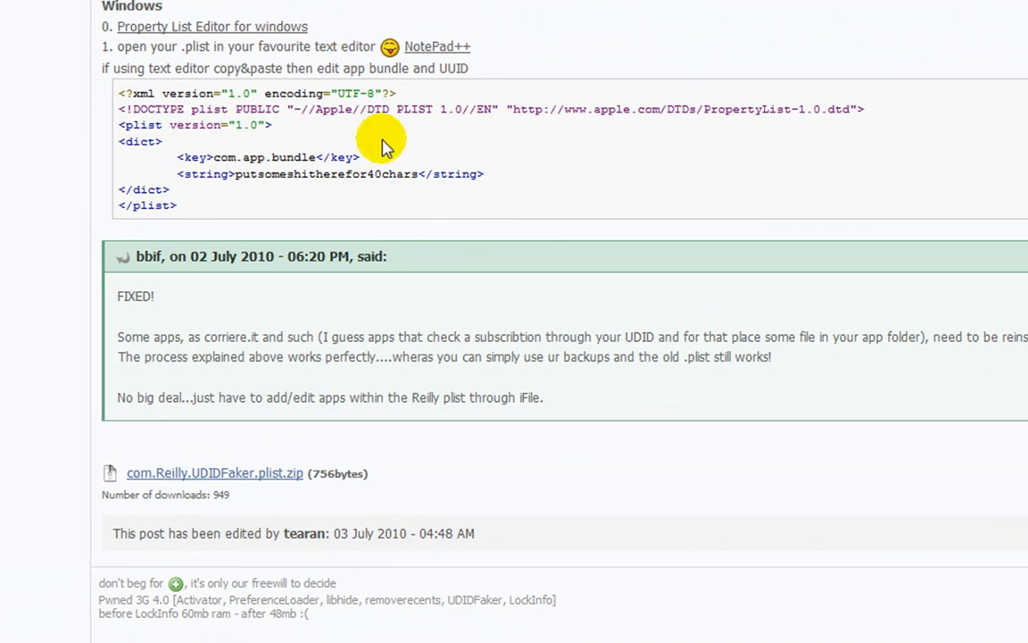
pyautogui.scroll(-3)
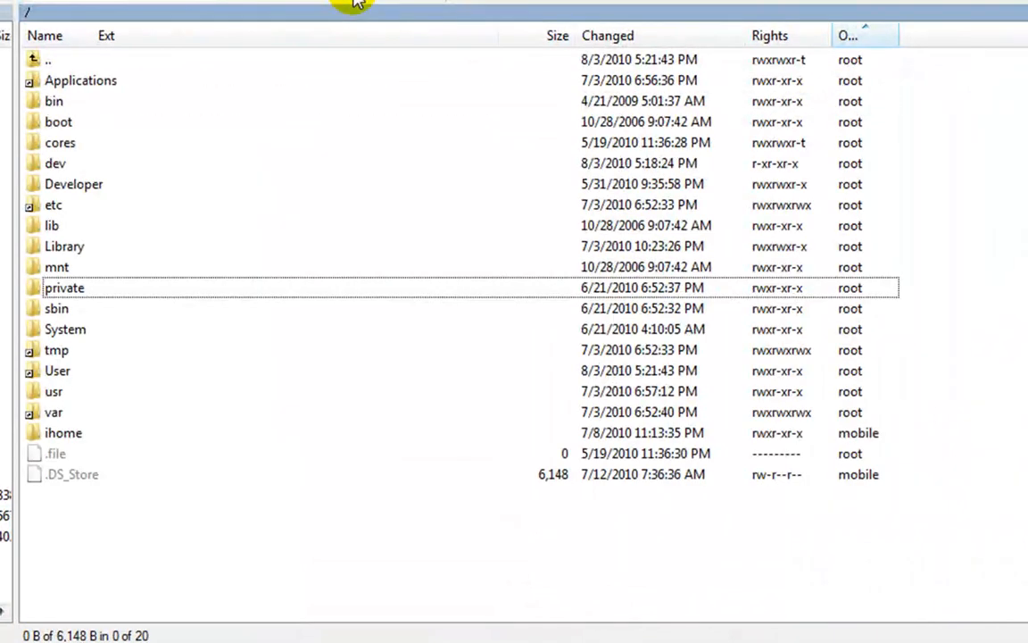
pyautogui.moveTo(67, 288)
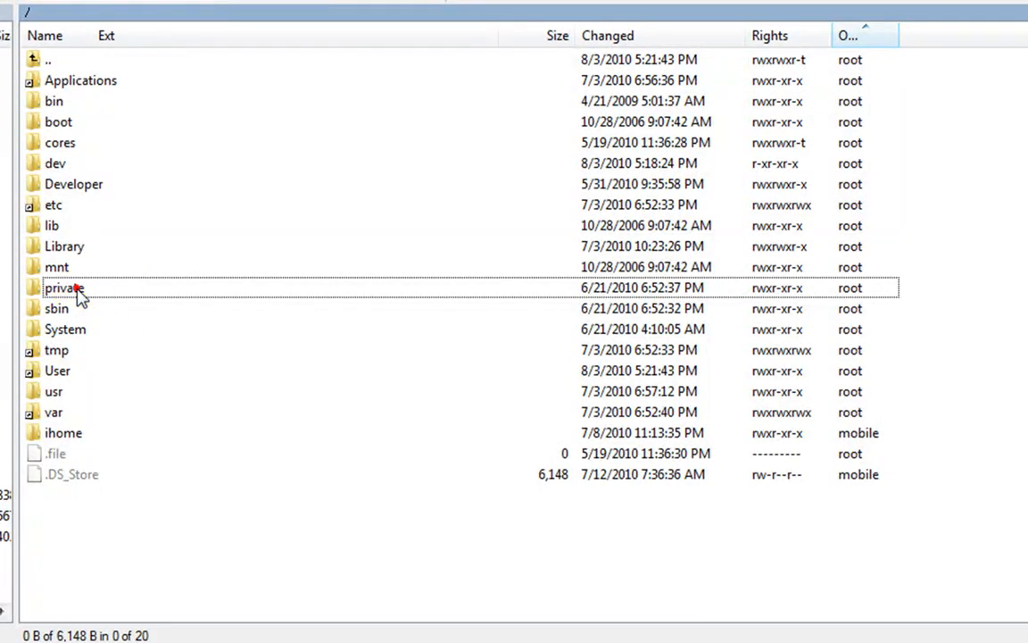
# - Navigate into private, mobile and the FML.app bundle folder until Info.plist is listed
pyautogui.doubleClick(60, 287)
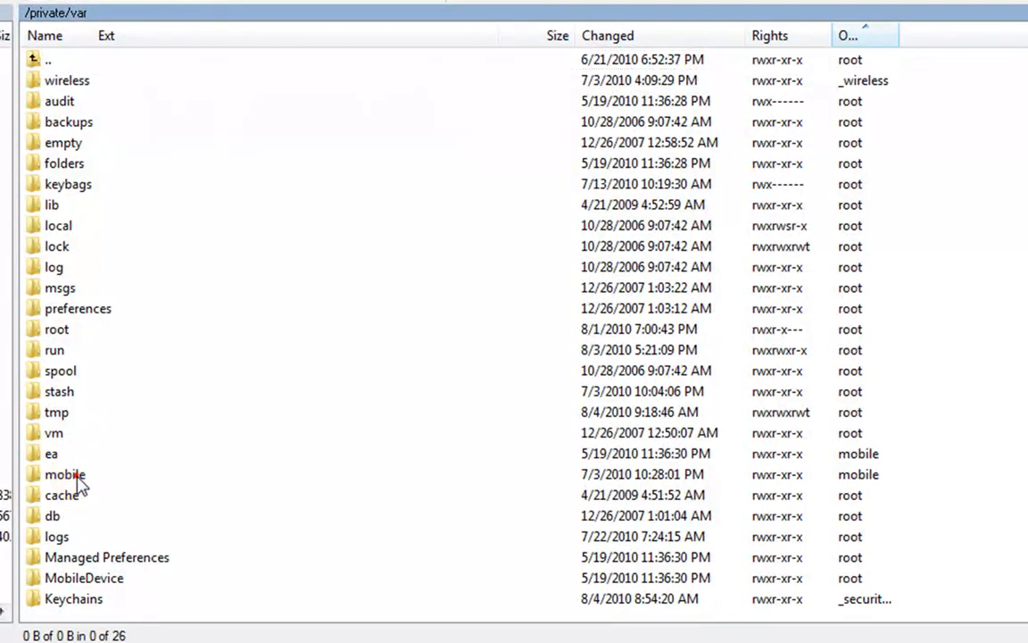
pyautogui.doubleClick(64, 475)
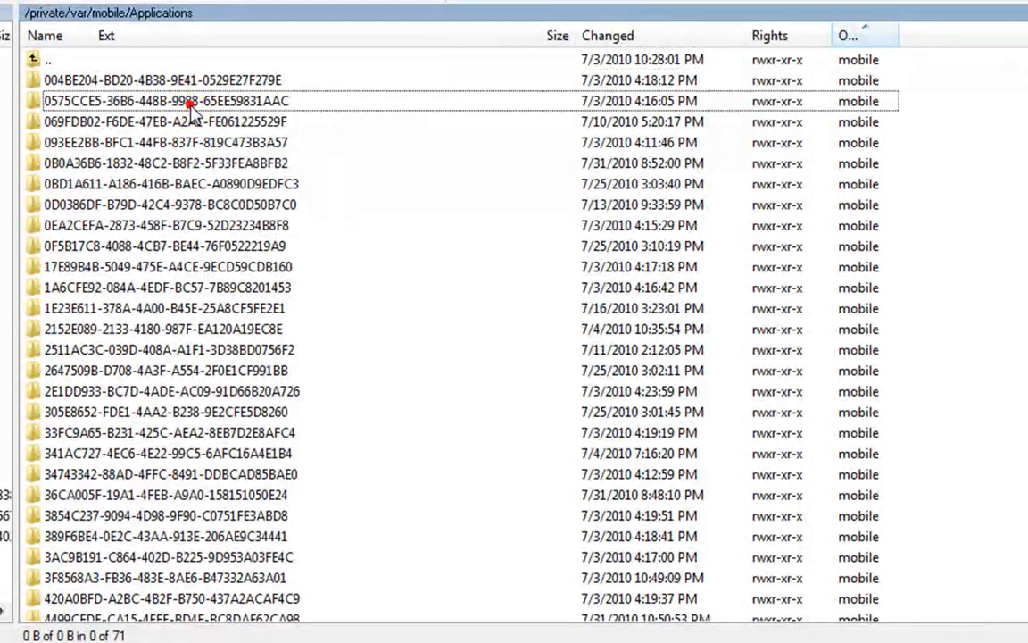
pyautogui.doubleClick(164, 100)
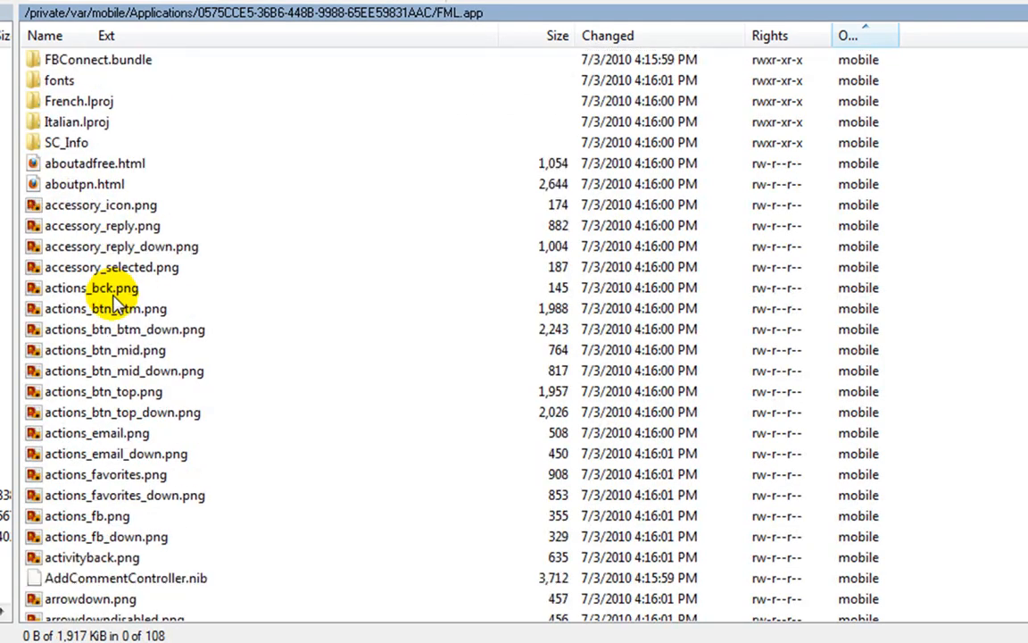
pyautogui.scroll(-3)
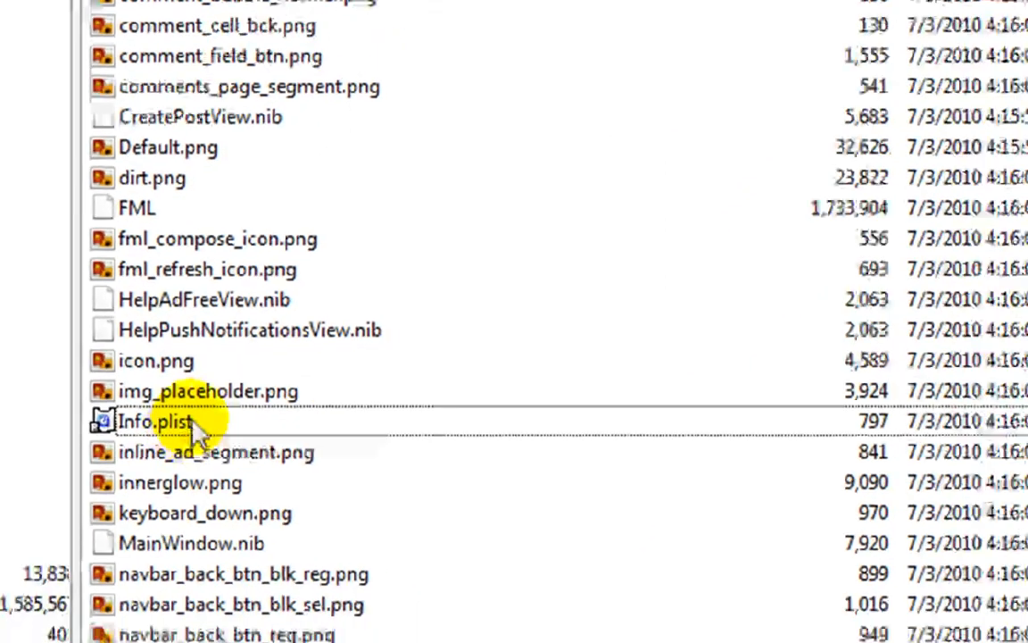
# - Copy Info.plist from the iPhone to the Windows desktop and bring the desktop back into view
pyautogui.rightClick(157, 421)
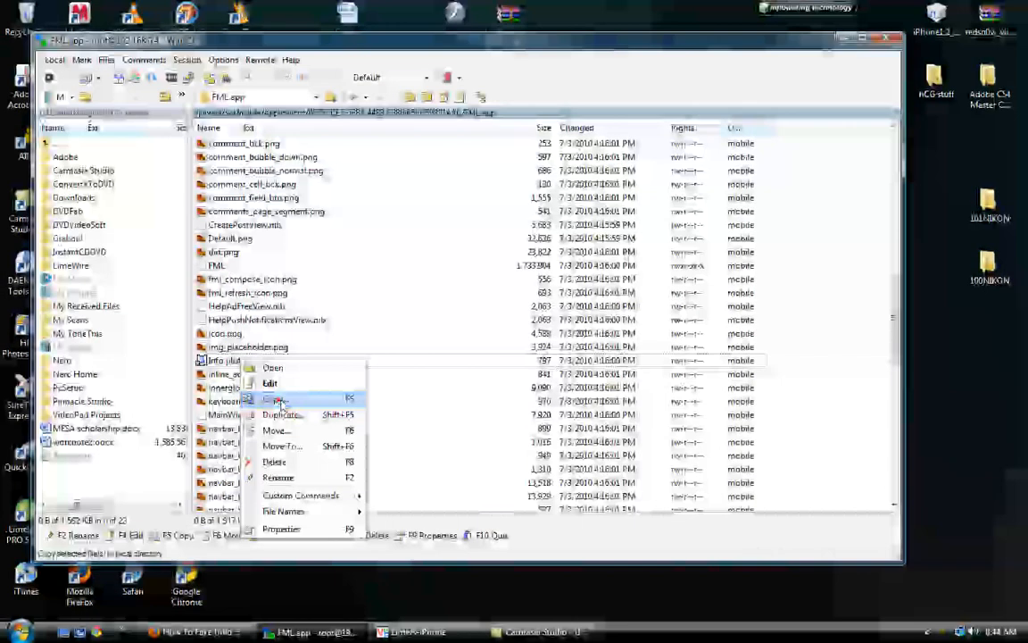
pyautogui.click(277, 398)
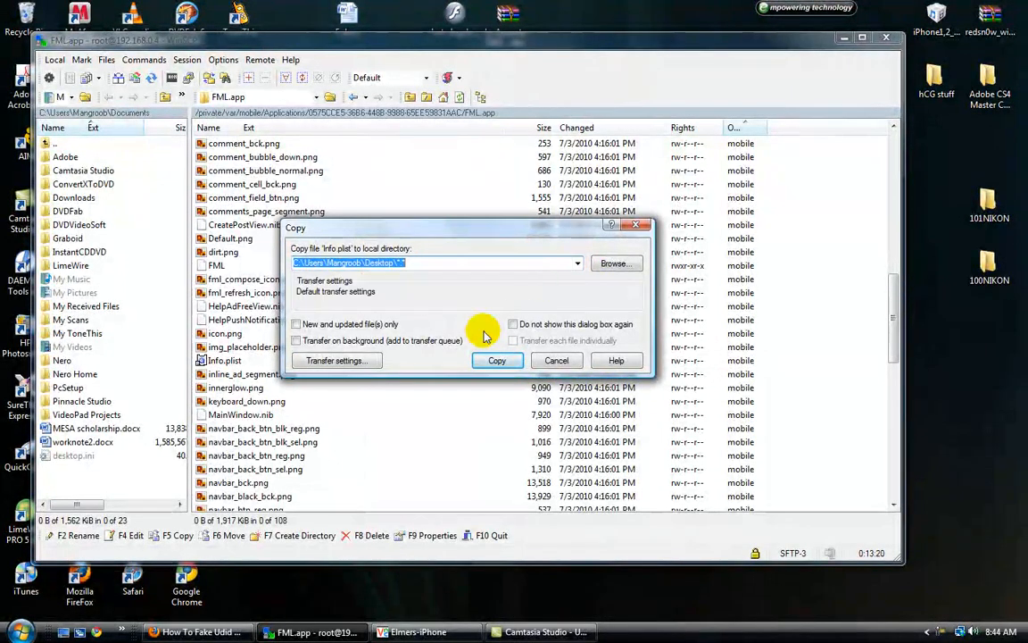
pyautogui.click(497, 360)
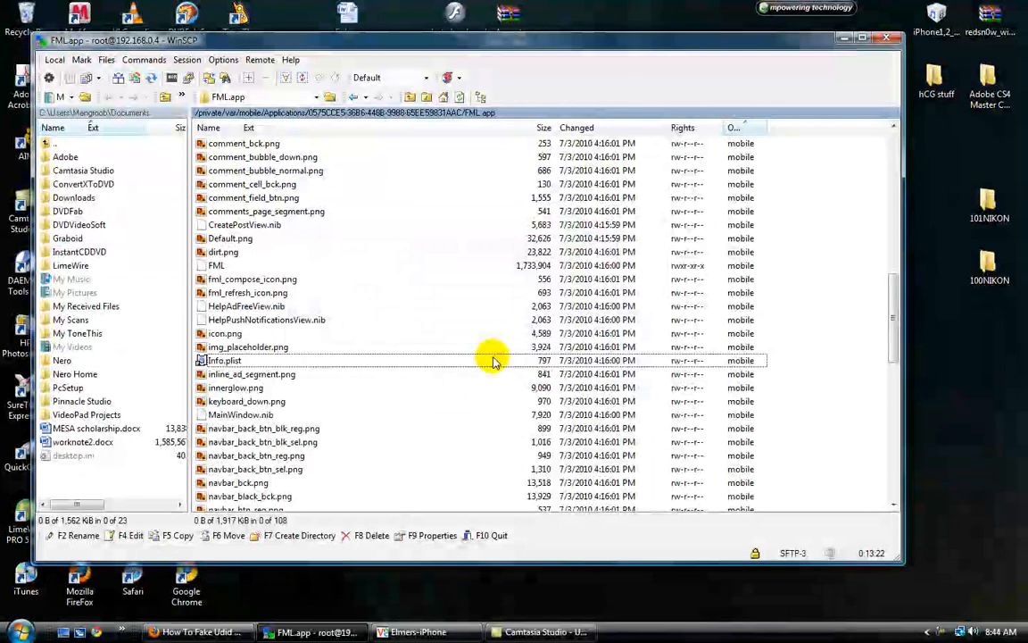
pyautogui.click(418, 632)
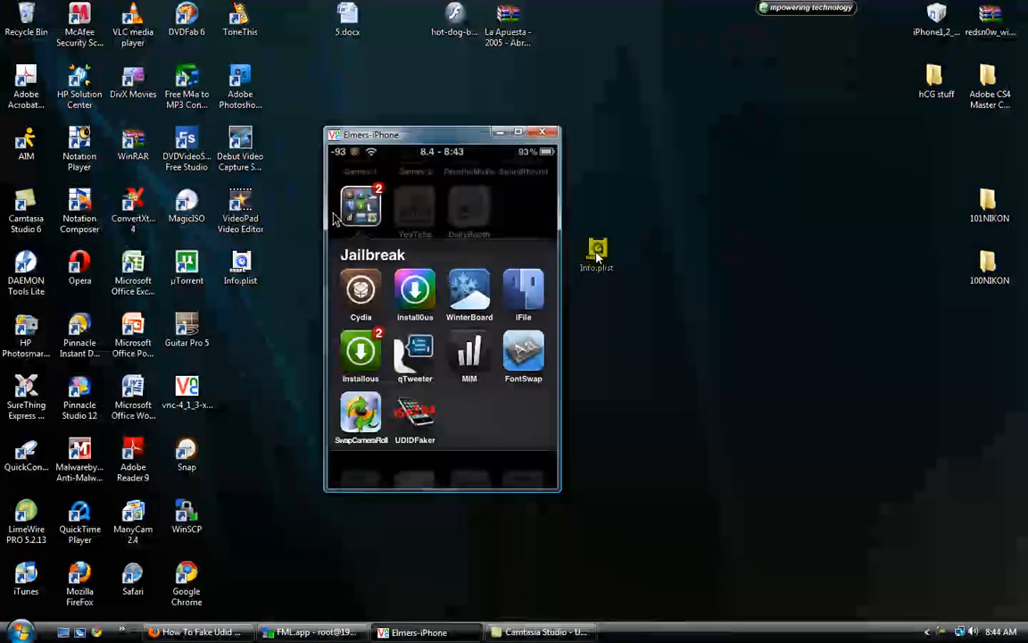
# - Move Info.plist beside the plist editor shortcut and open the com.Reilly.UDIDFaker.plist.zip archive
pyautogui.moveTo(442, 134); pyautogui.dragTo(650, 173)
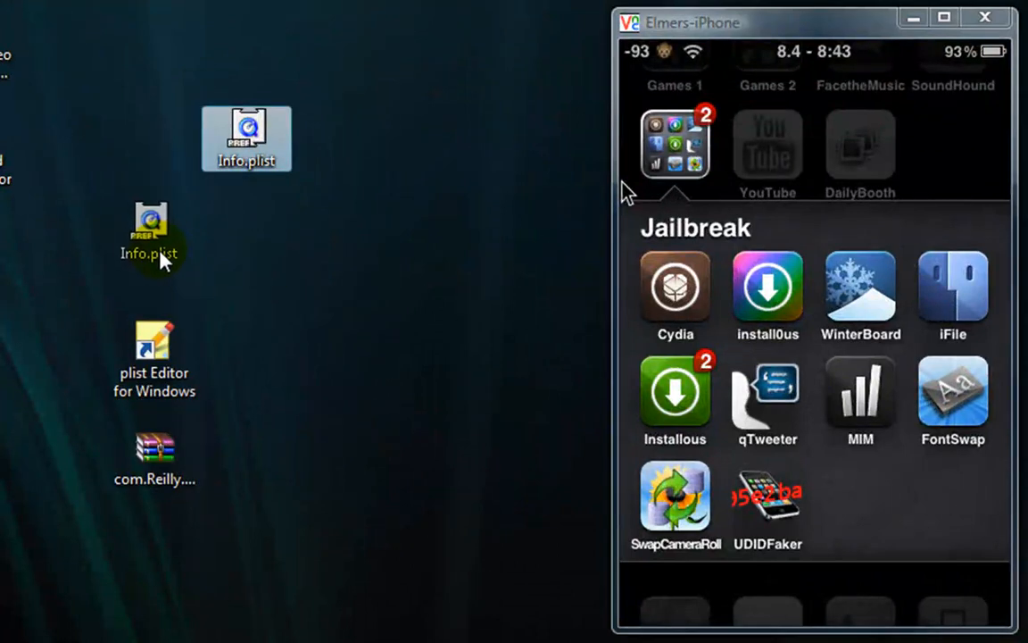
pyautogui.click(153, 457)
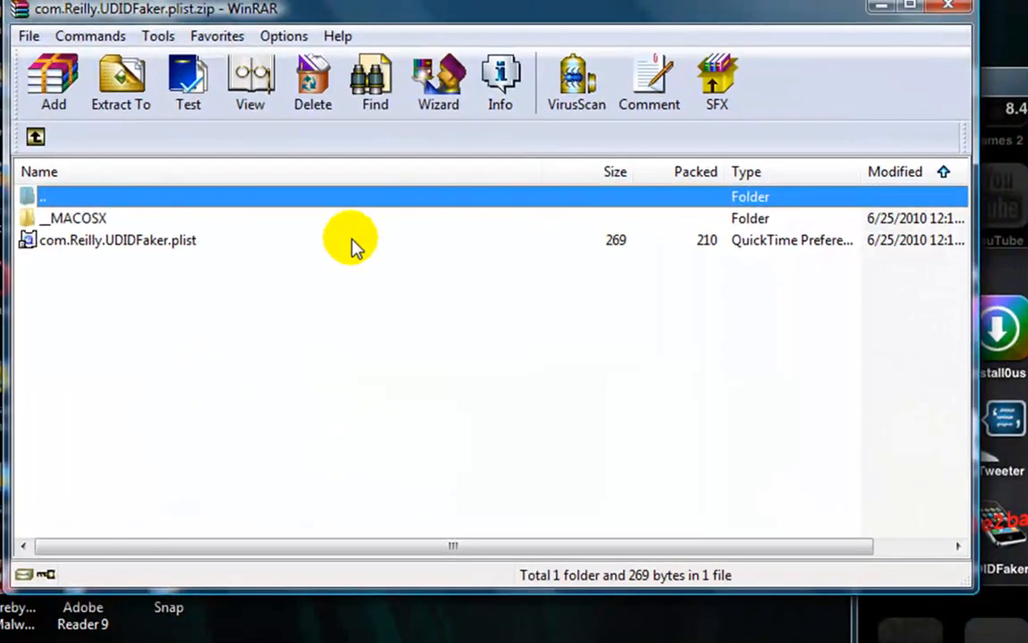
pyautogui.moveTo(110, 254)
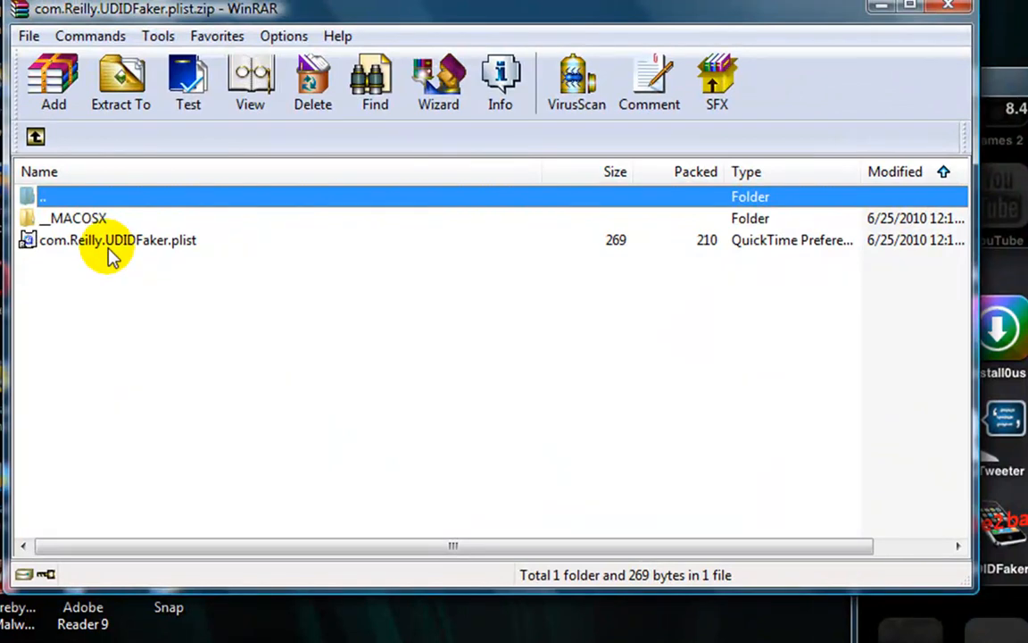
pyautogui.moveTo(136, 243)
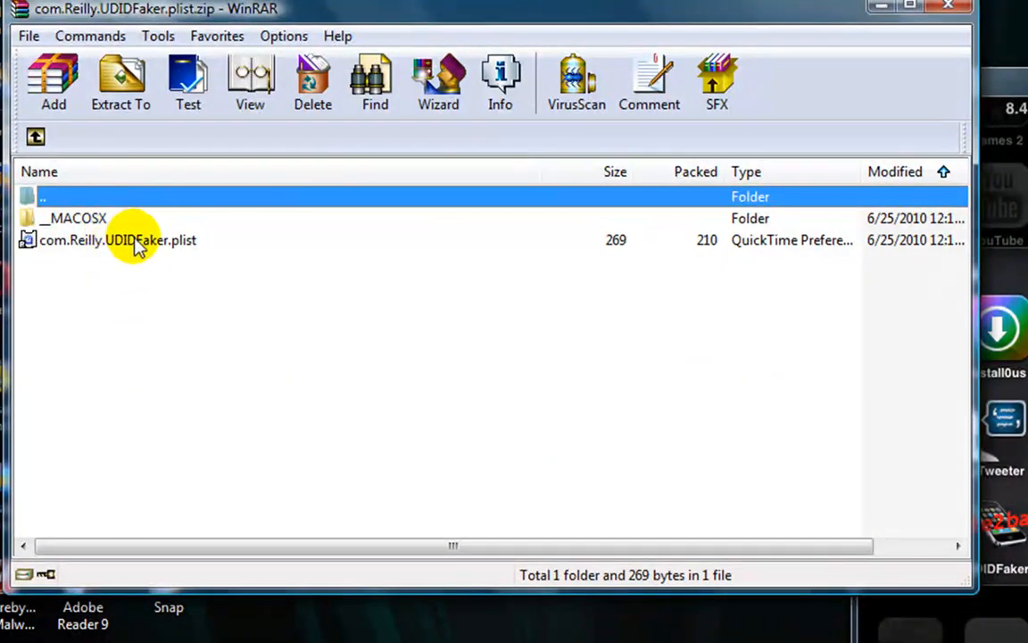
# - Extract com.Reilly.UDIDFaker.plist from the WinRAR archive
pyautogui.doubleClick(118, 239)
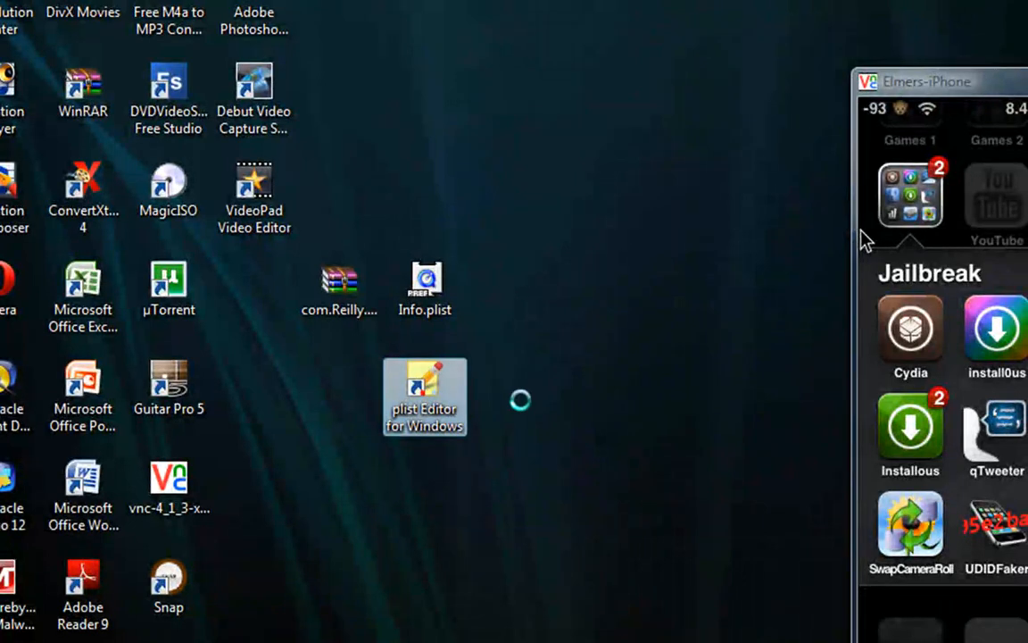
# - Launch plist Editor and open com.Reilly.UDIDFaker.plist showing its com.app.bundle key and placeholder UUID
pyautogui.doubleClick(425, 397)
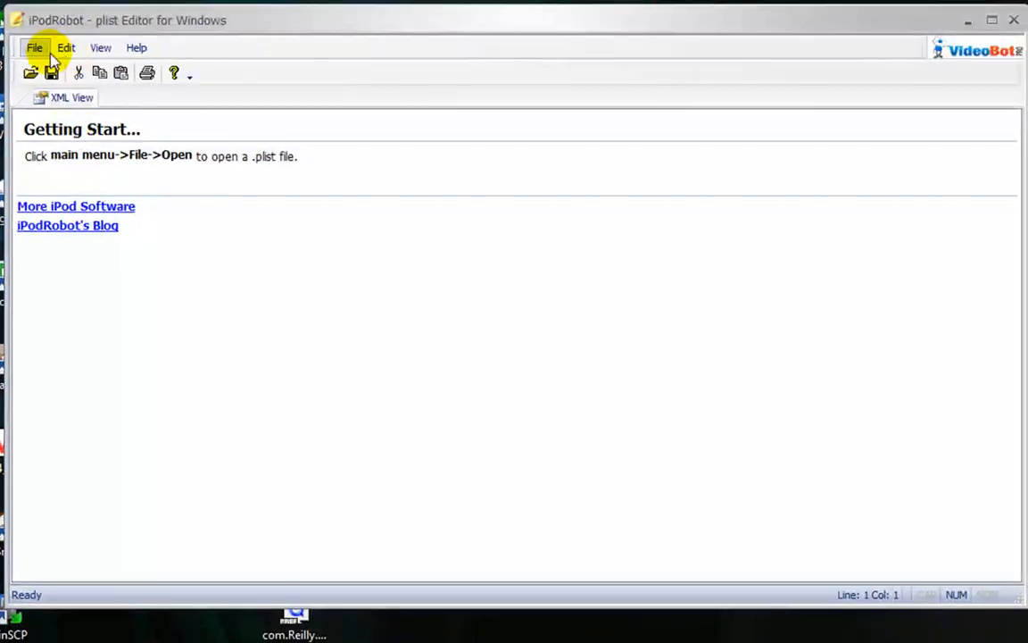
pyautogui.click(34, 46)
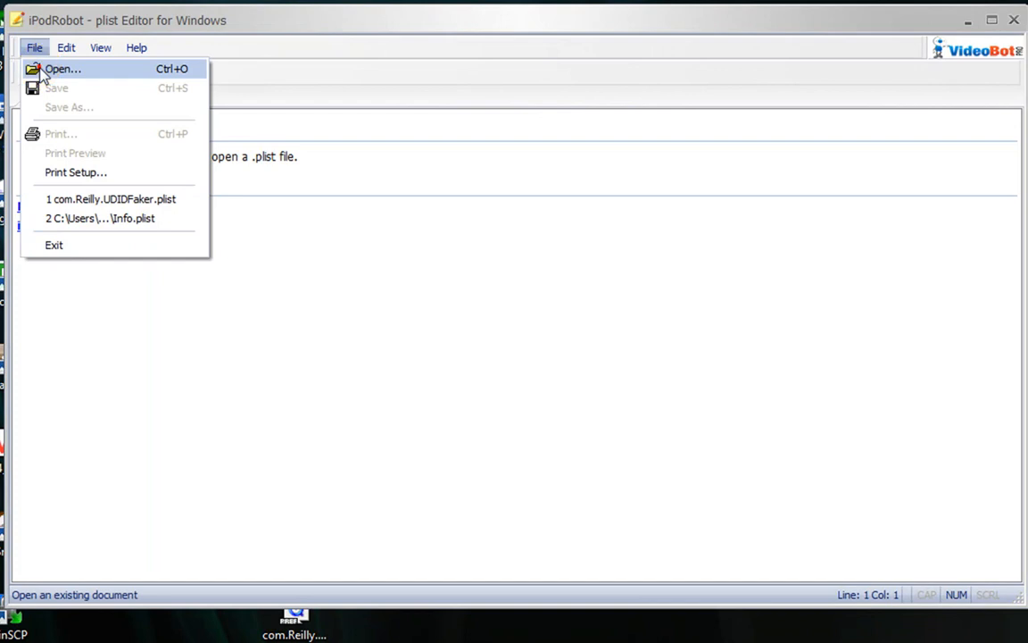
pyautogui.click(61, 68)
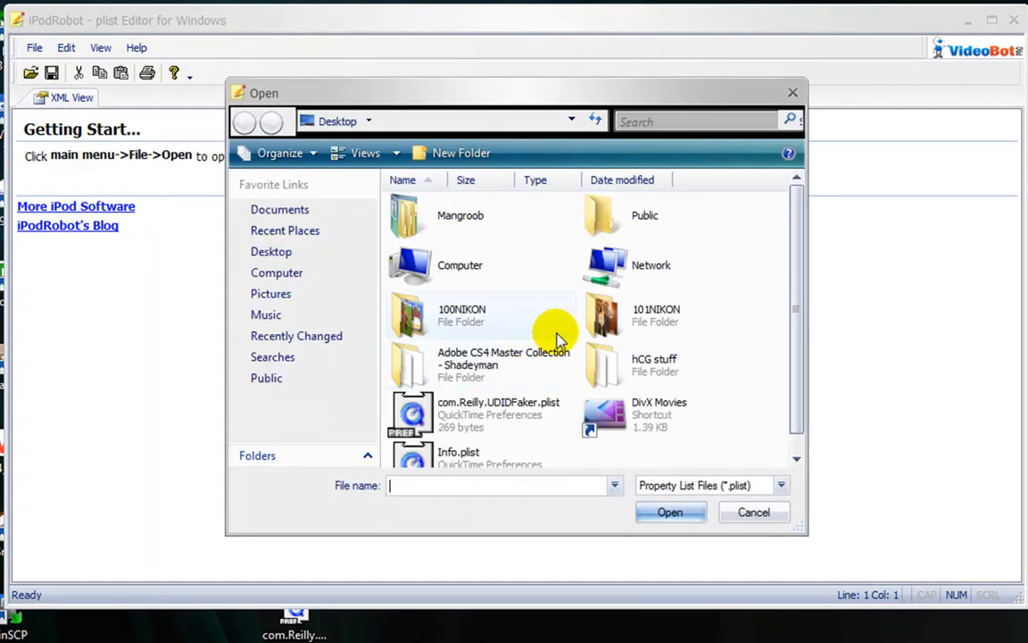
pyautogui.click(669, 510)
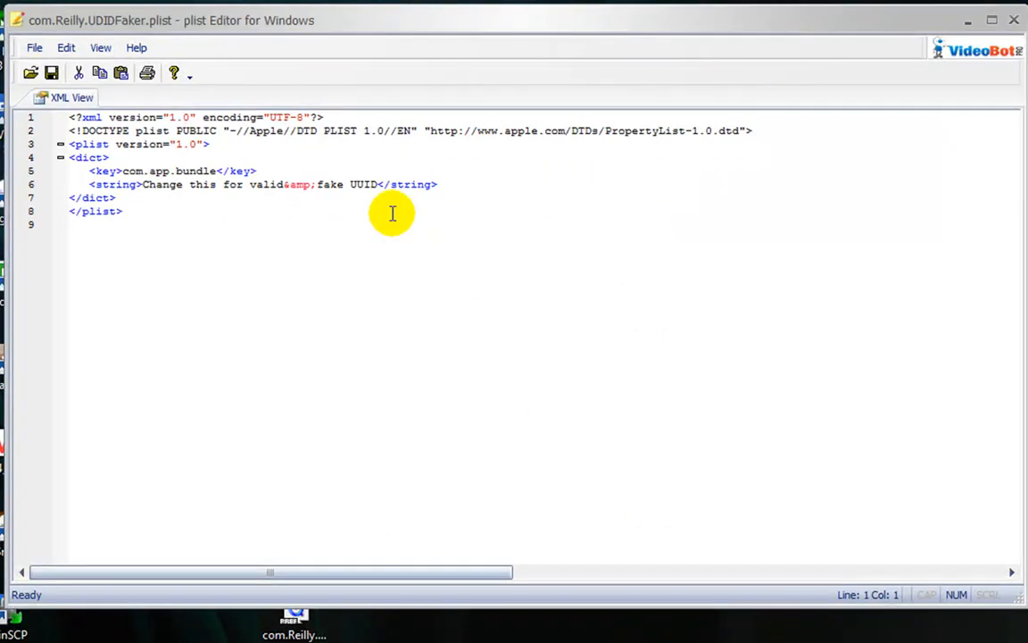
pyautogui.moveTo(170, 634)
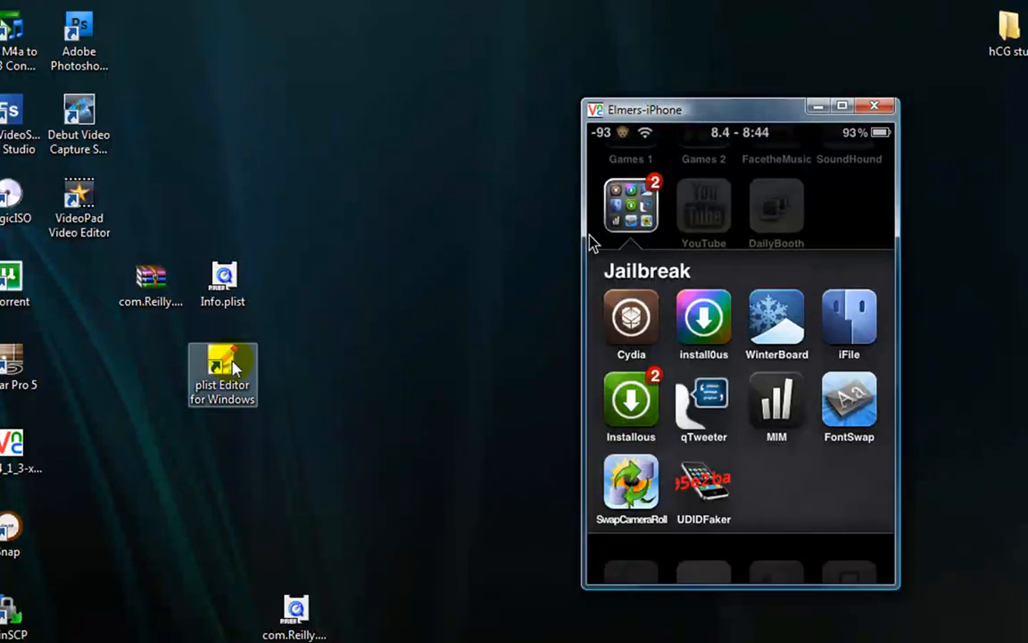
# - Open FML's Info.plist in a second editor window and copy its bundle identifier com.enormego.FML
pyautogui.doubleClick(221, 369)
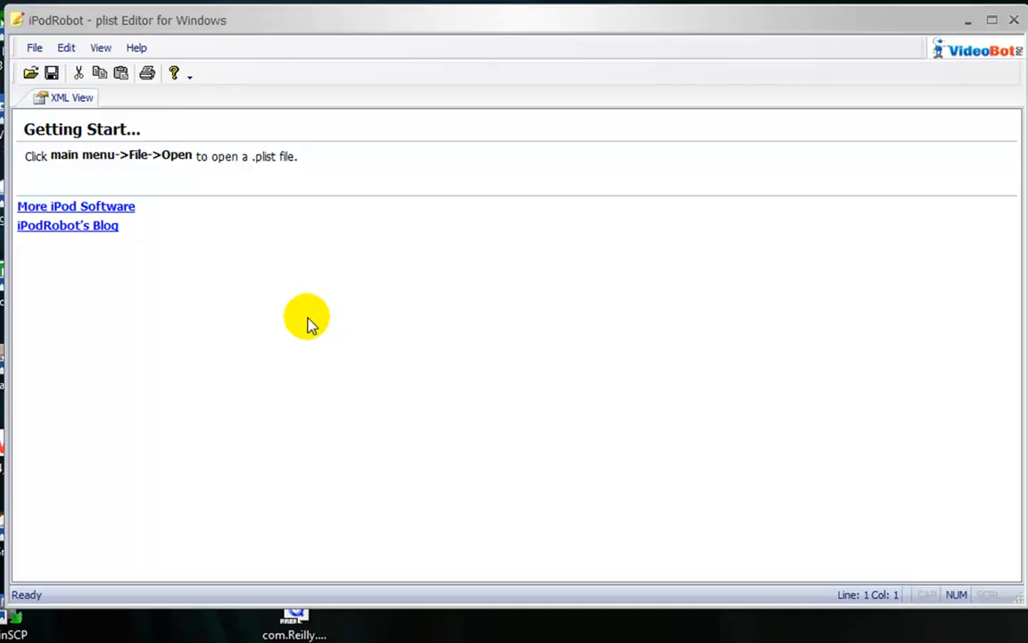
pyautogui.click(34, 47)
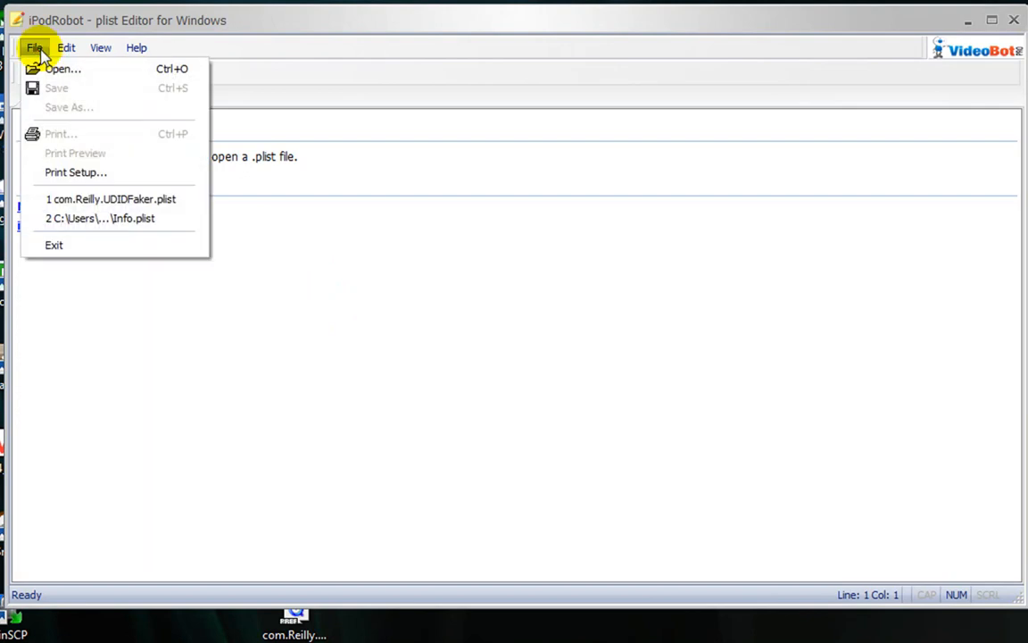
pyautogui.click(62, 67)
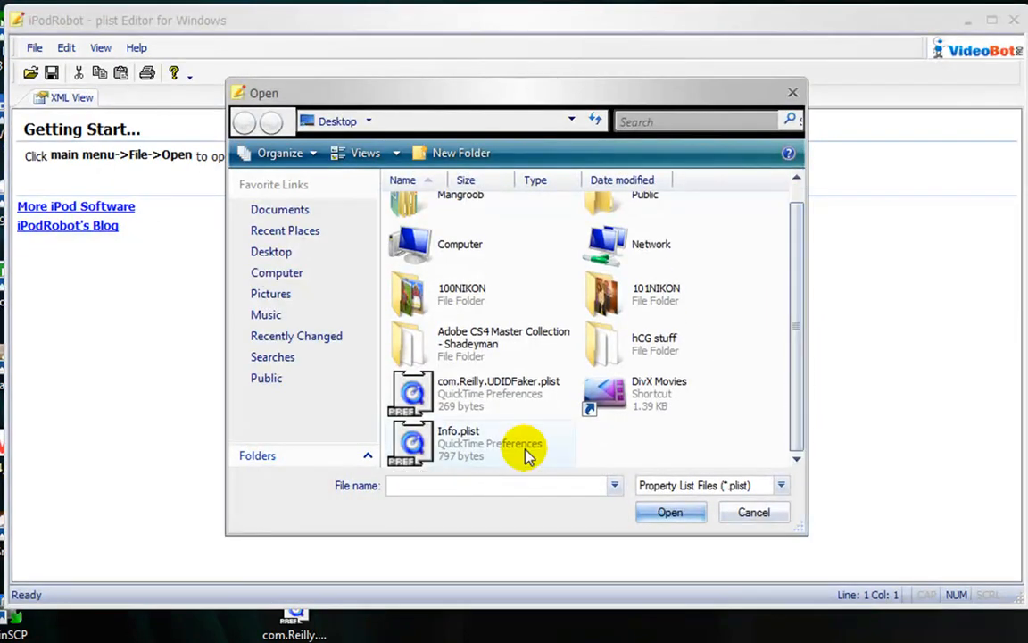
pyautogui.doubleClick(457, 443)
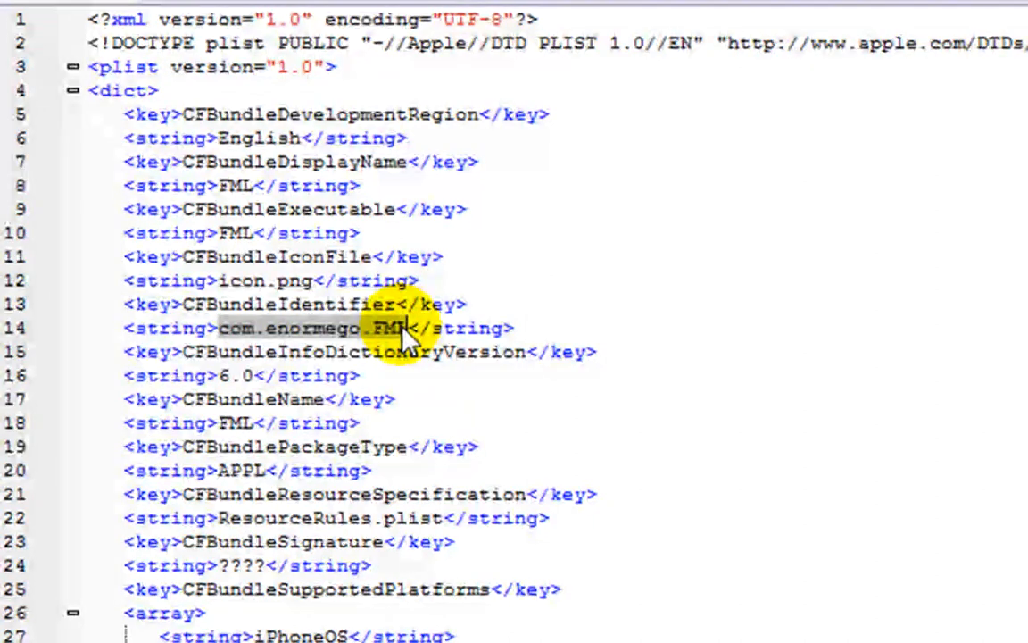
pyautogui.rightClick(402, 329)
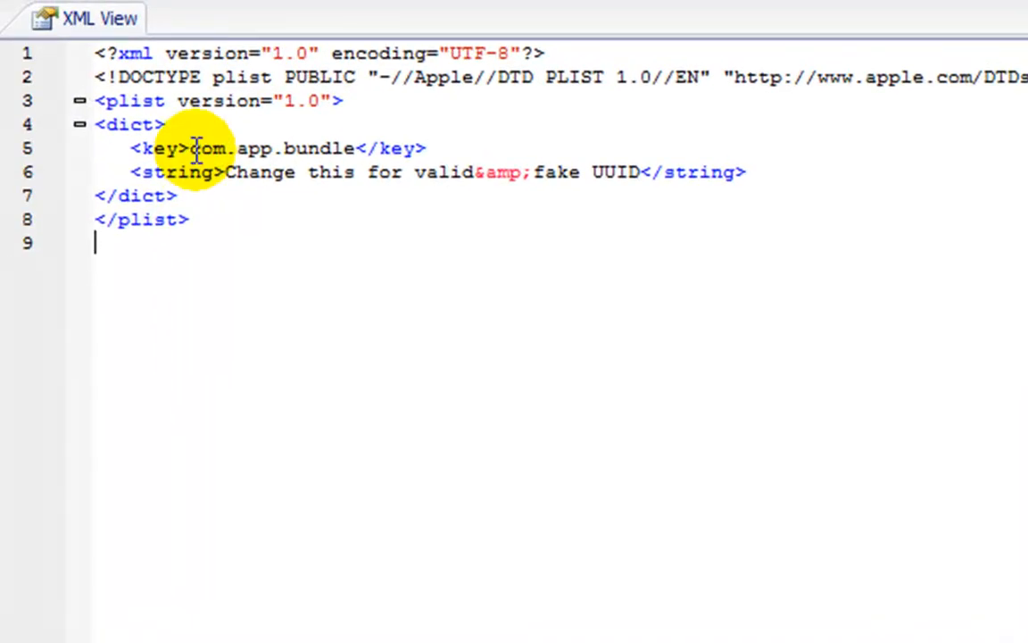
# - Paste com.enormego.FML over the placeholder com.app.bundle key in the UDIDFaker plist
pyautogui.doubleClick(271, 148)
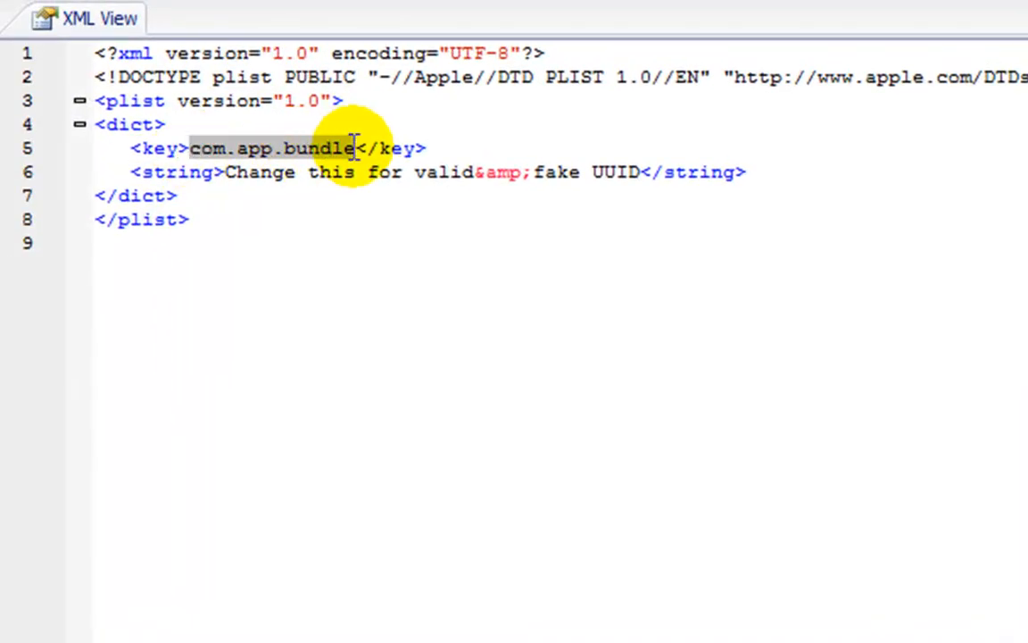
pyautogui.rightClick(354, 148)
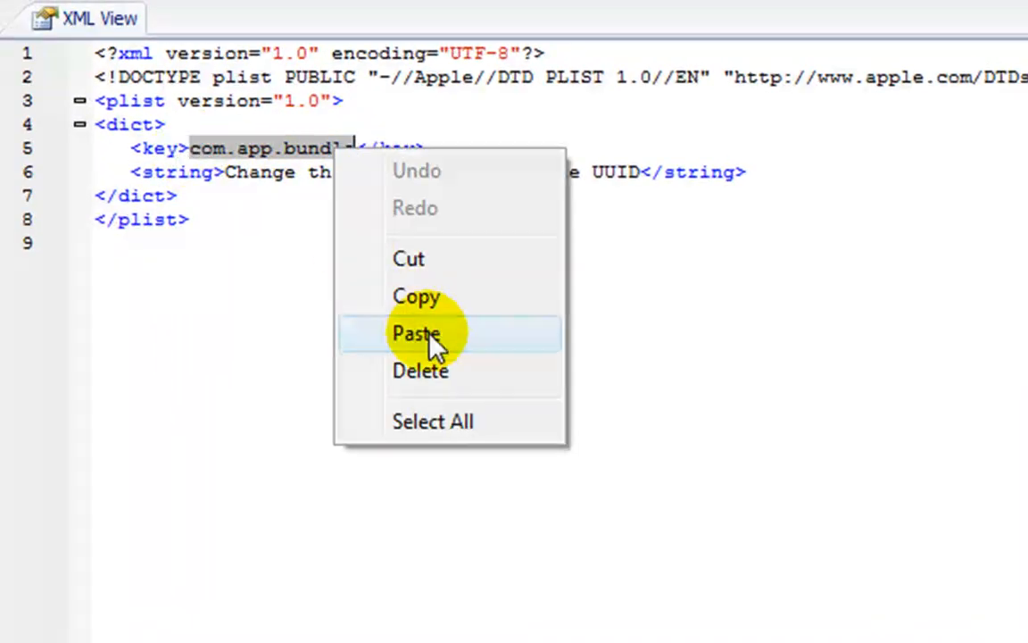
pyautogui.click(414, 334)
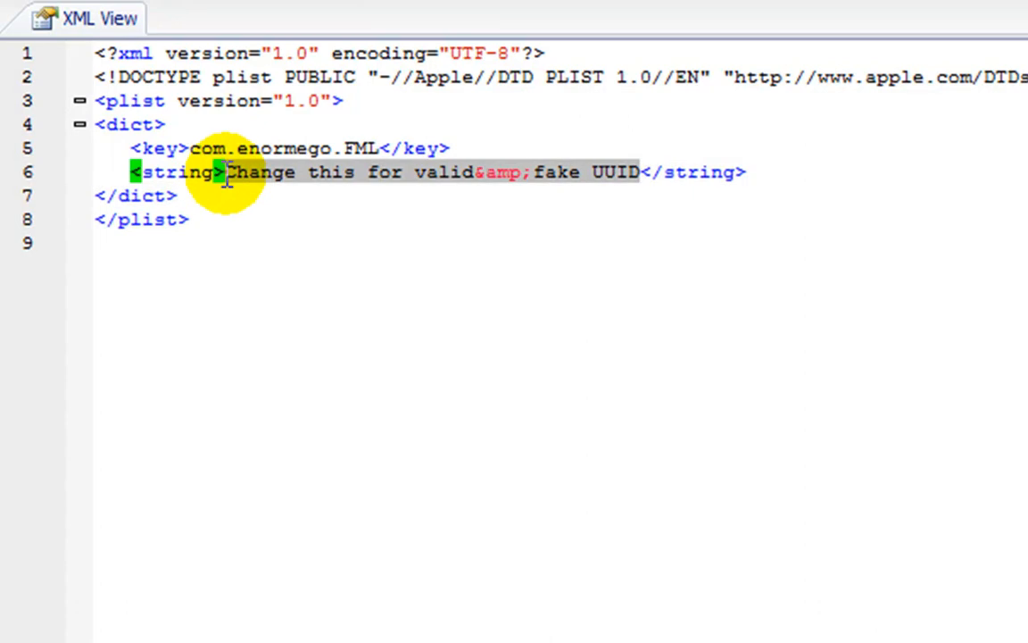
pyautogui.moveTo(350, 223)
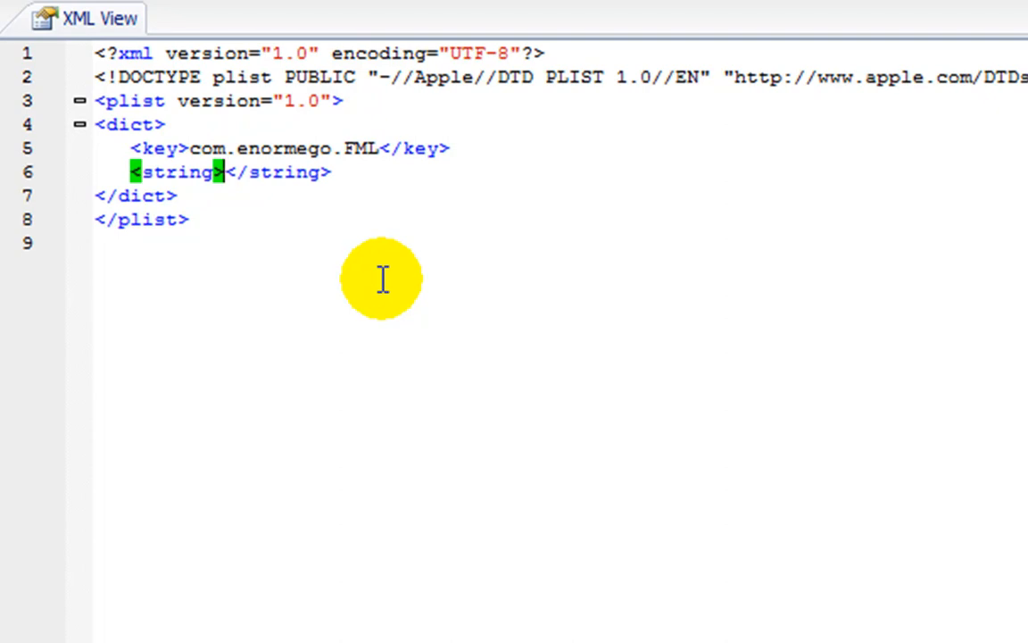
# - Overwrite the placeholder UUID string with a long run of 1s as the fake UDID
pyautogui.write('111111')
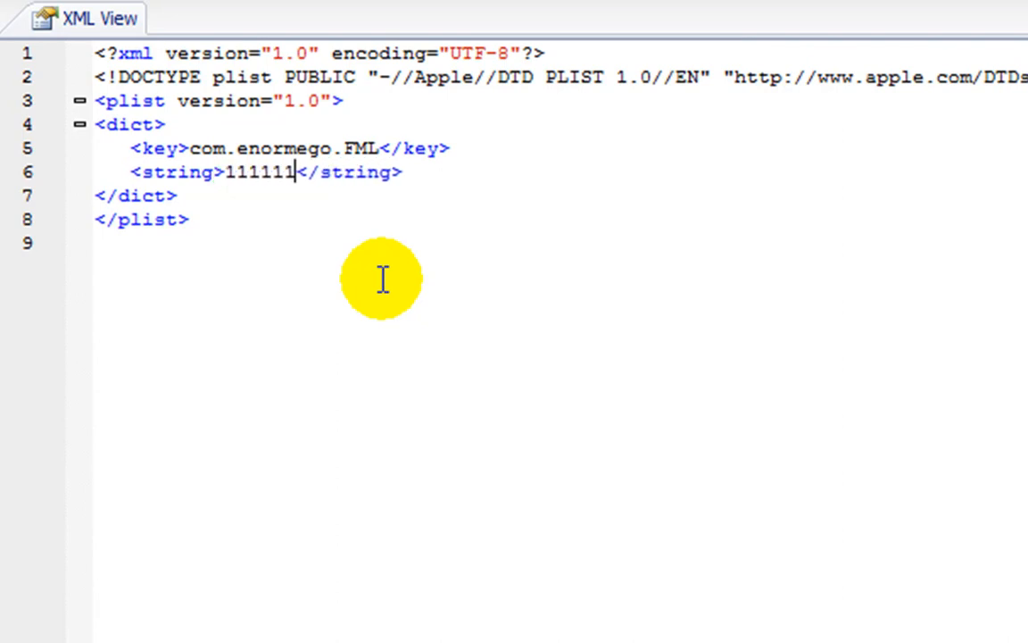
pyautogui.write('1111111111111111111111111111111111')
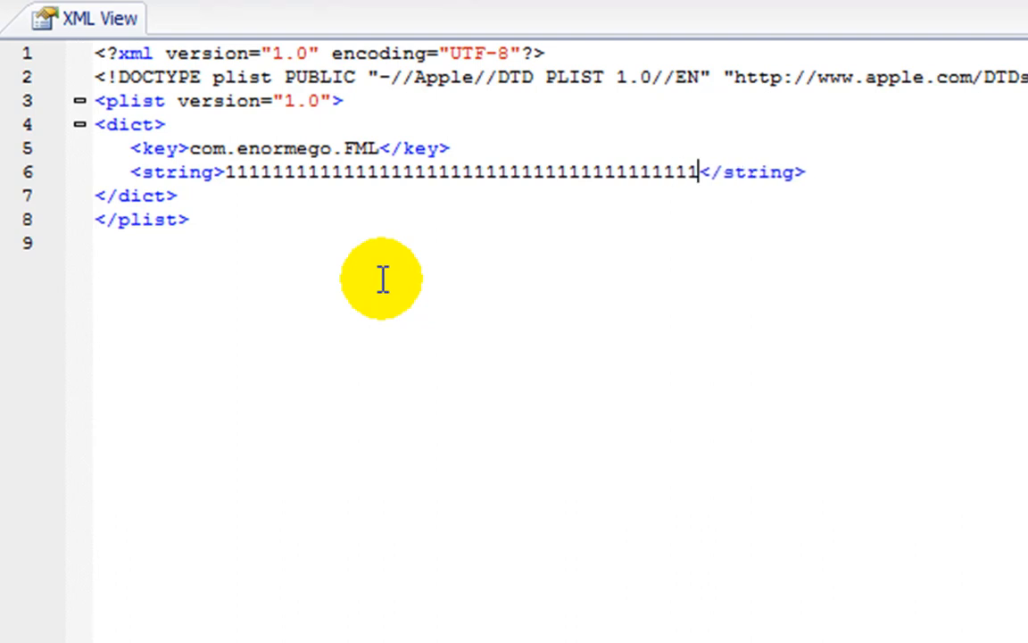
pyautogui.moveTo(821, 257)
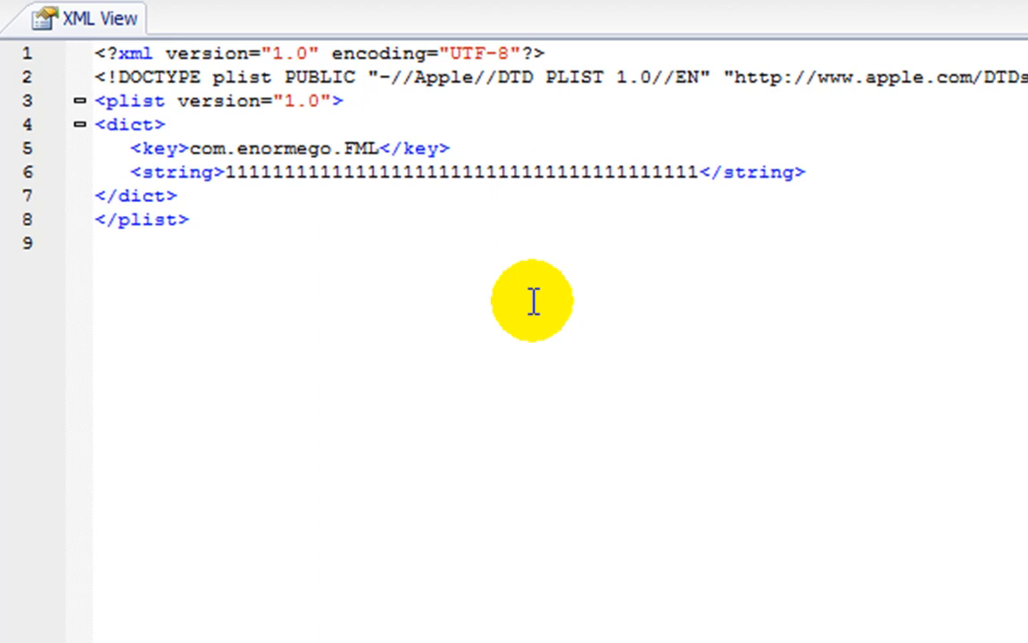
pyautogui.click(699, 171)
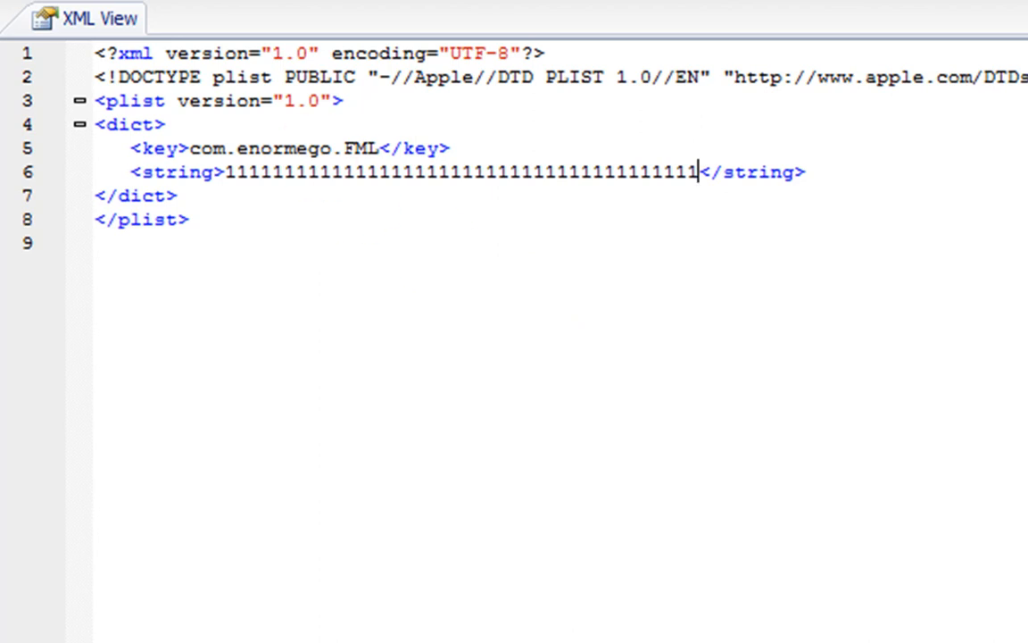
# - Save the edited com.Reilly.UDIDFaker.plist, move Info.plist aside and start opening another plist
pyautogui.click(25, 46)
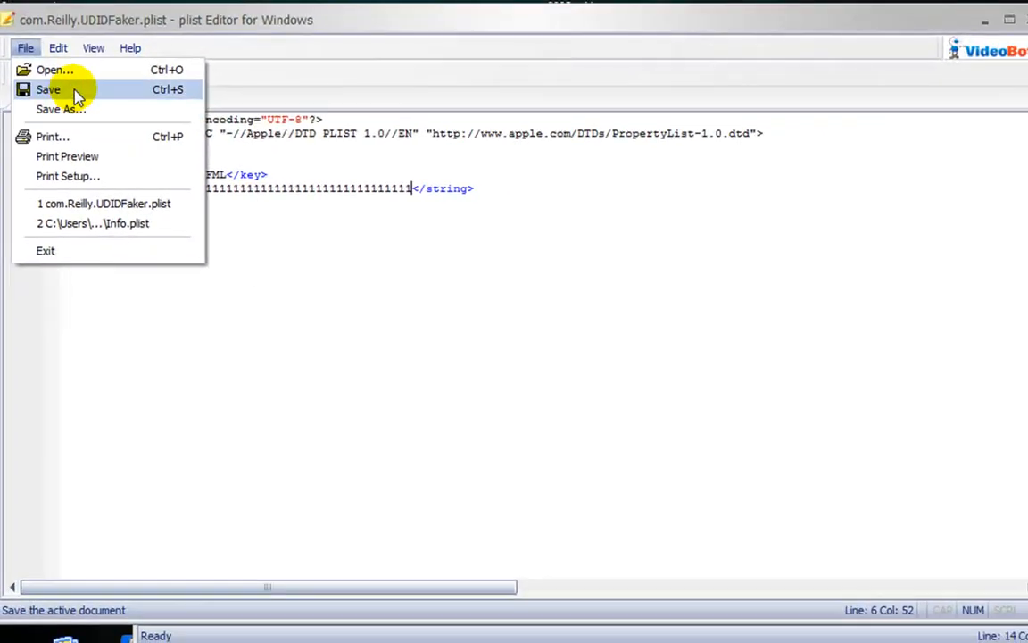
pyautogui.click(48, 89)
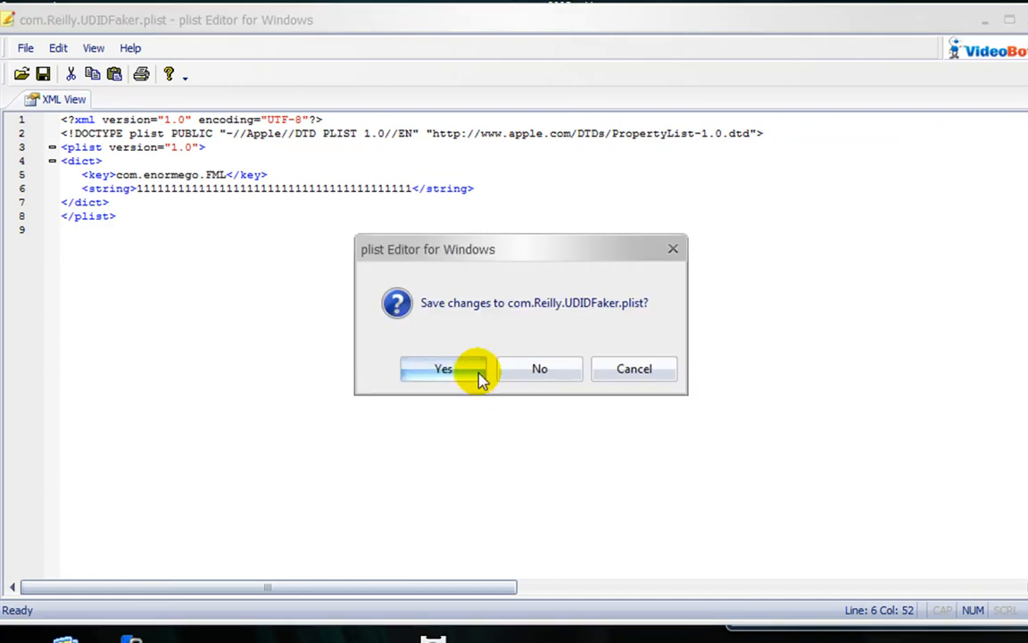
pyautogui.click(443, 368)
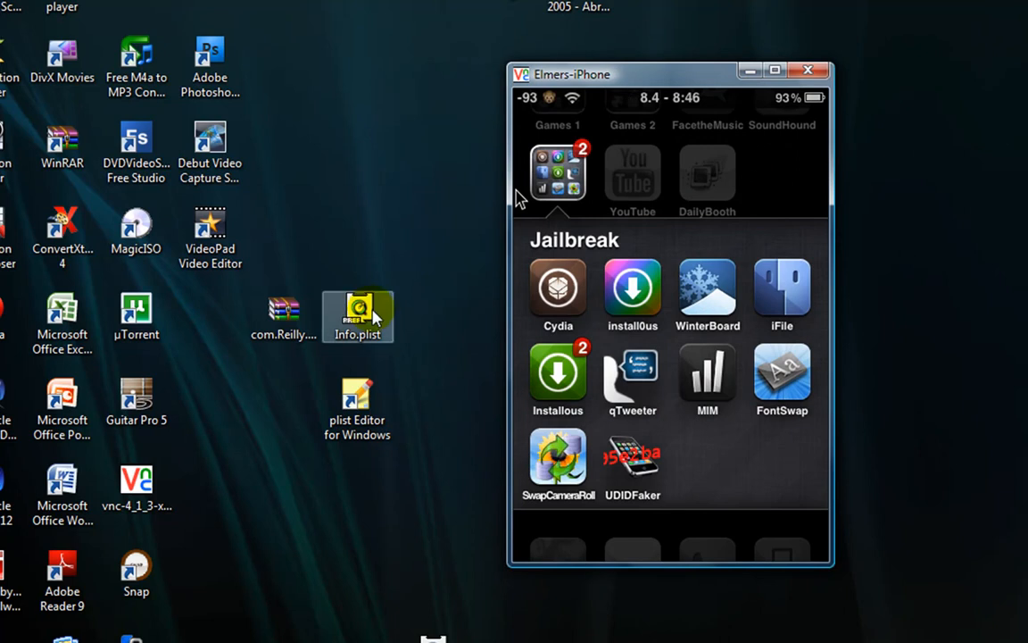
pyautogui.moveTo(357, 318); pyautogui.dragTo(357, 586)
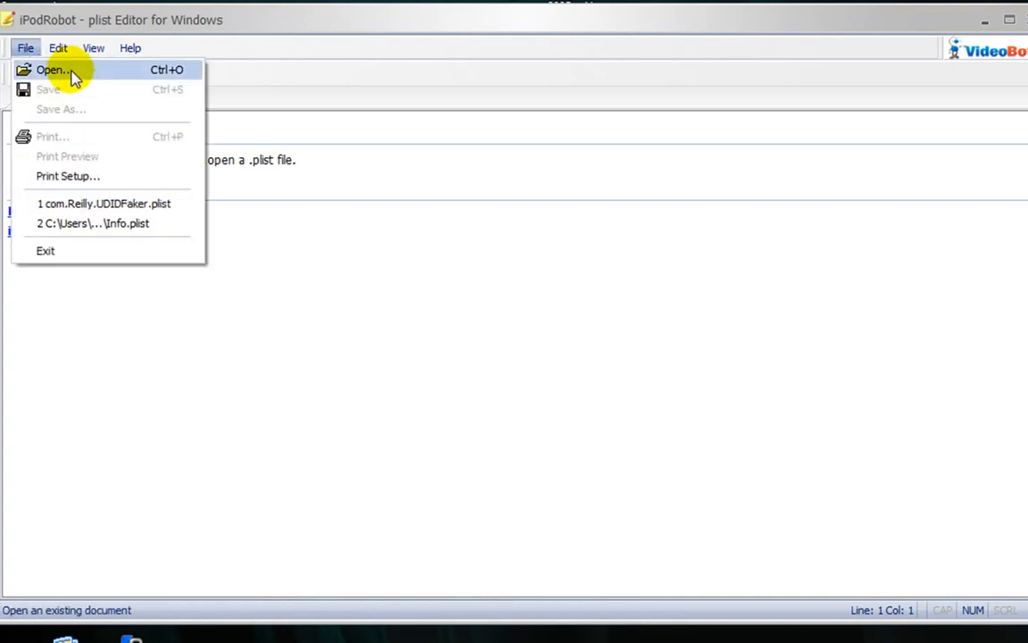
pyautogui.click(54, 70)
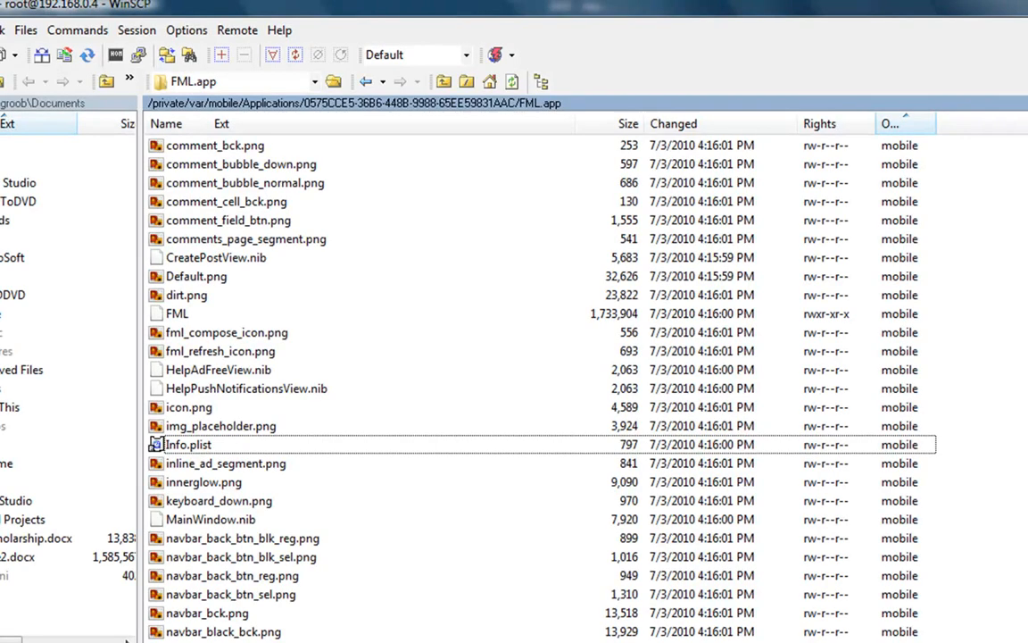
# - Browse the iPhone from root through private, var, mobile, Library to Preferences
pyautogui.click(443, 82)
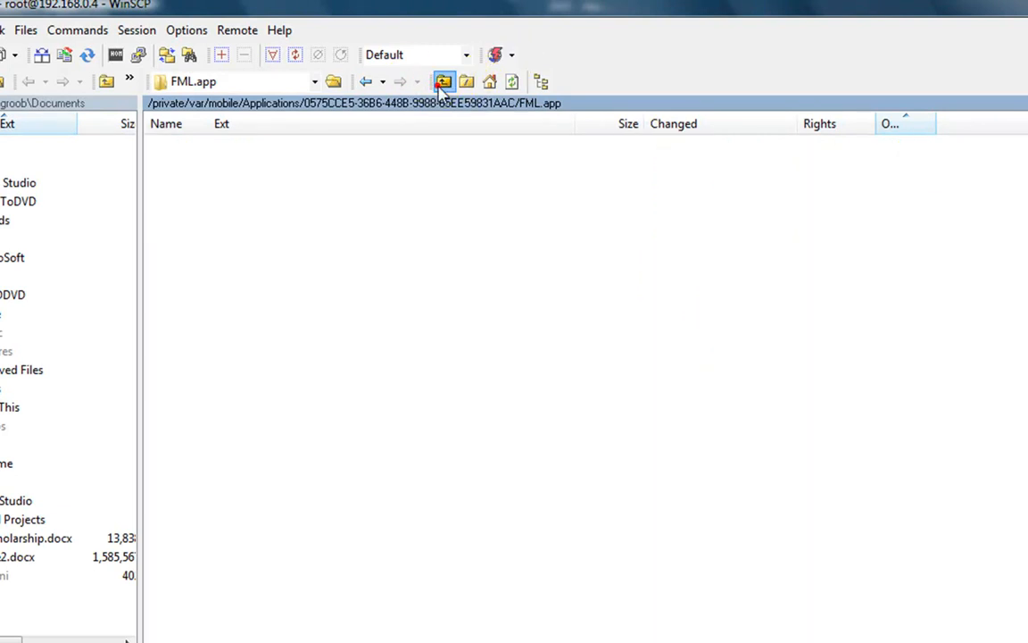
pyautogui.click(442, 82)
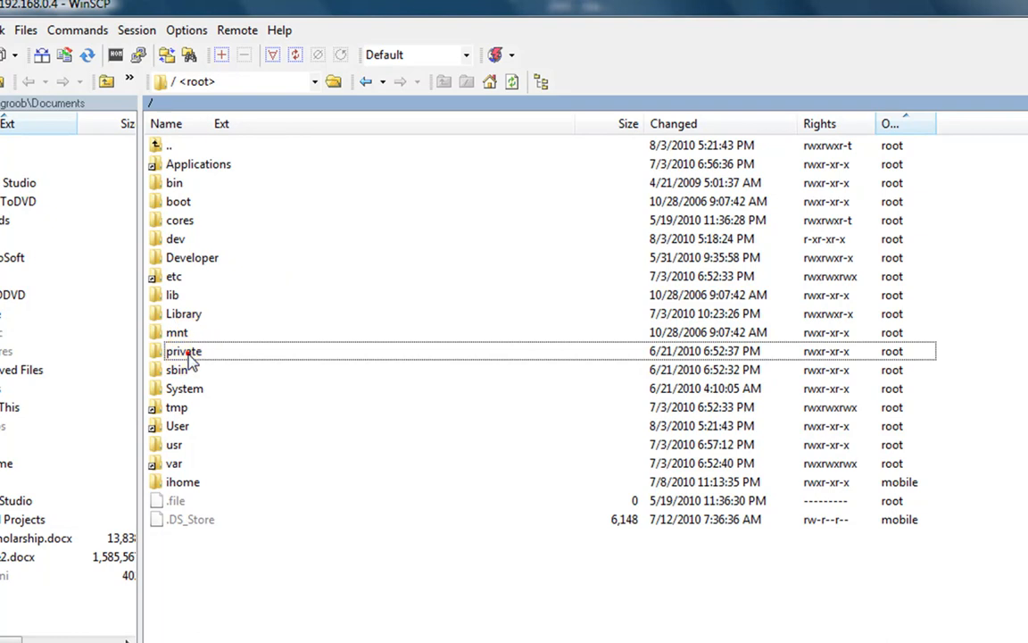
pyautogui.doubleClick(184, 350)
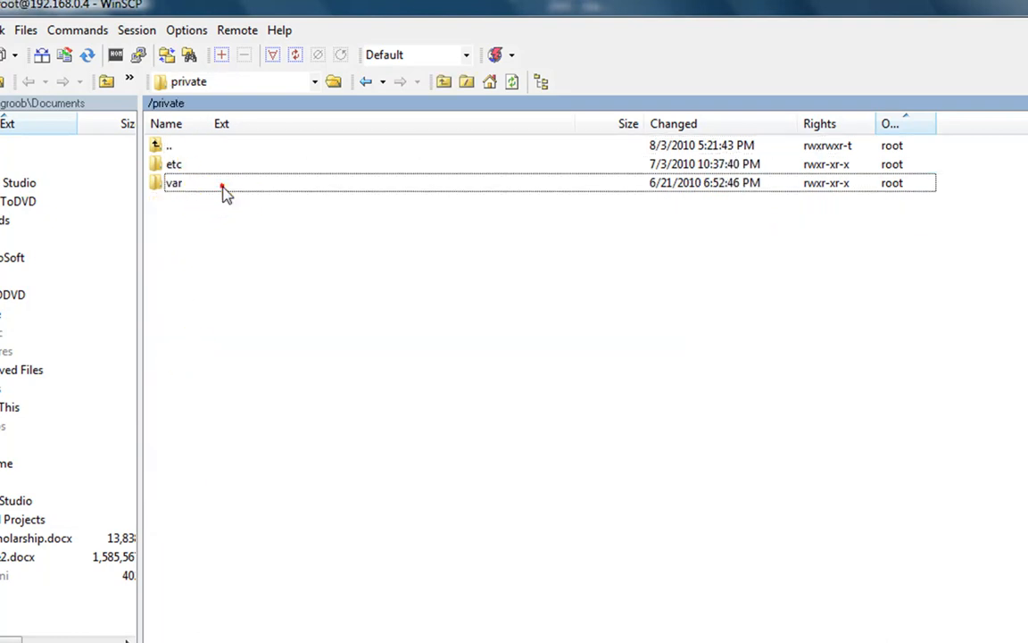
pyautogui.doubleClick(175, 182)
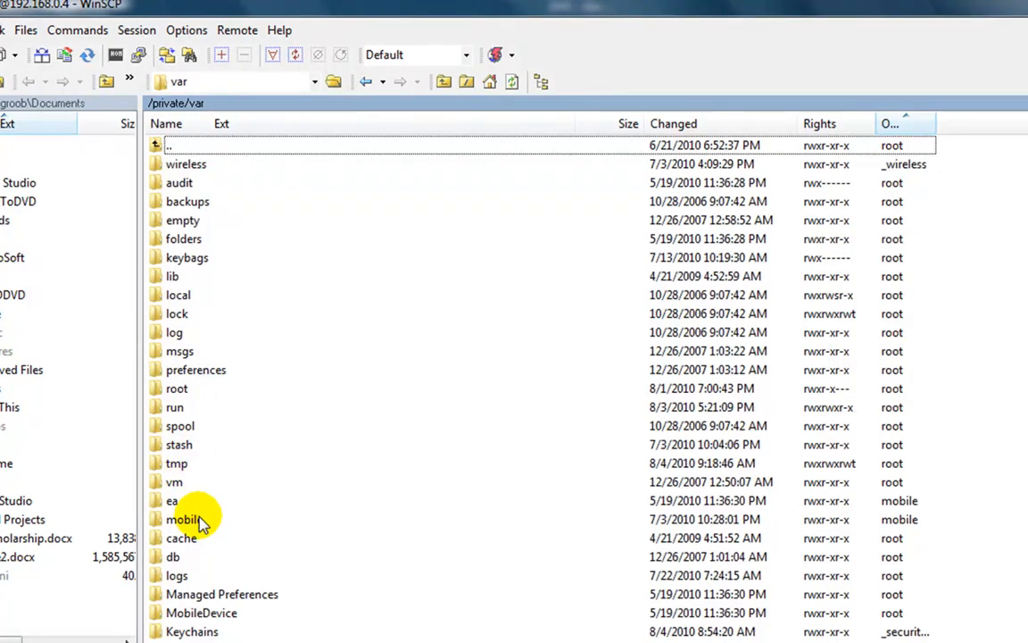
pyautogui.doubleClick(184, 519)
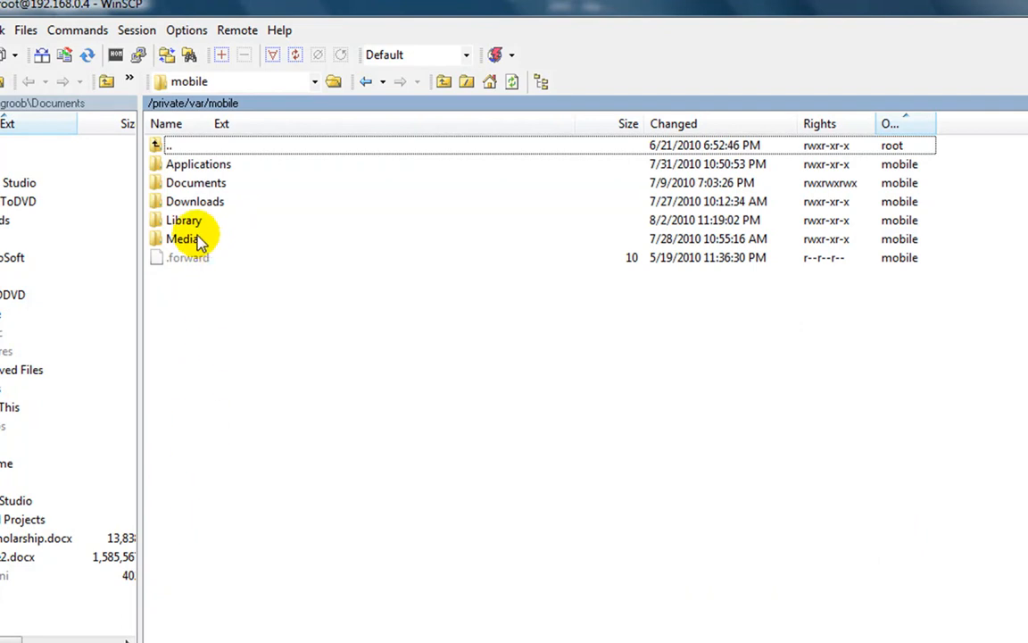
pyautogui.doubleClick(184, 220)
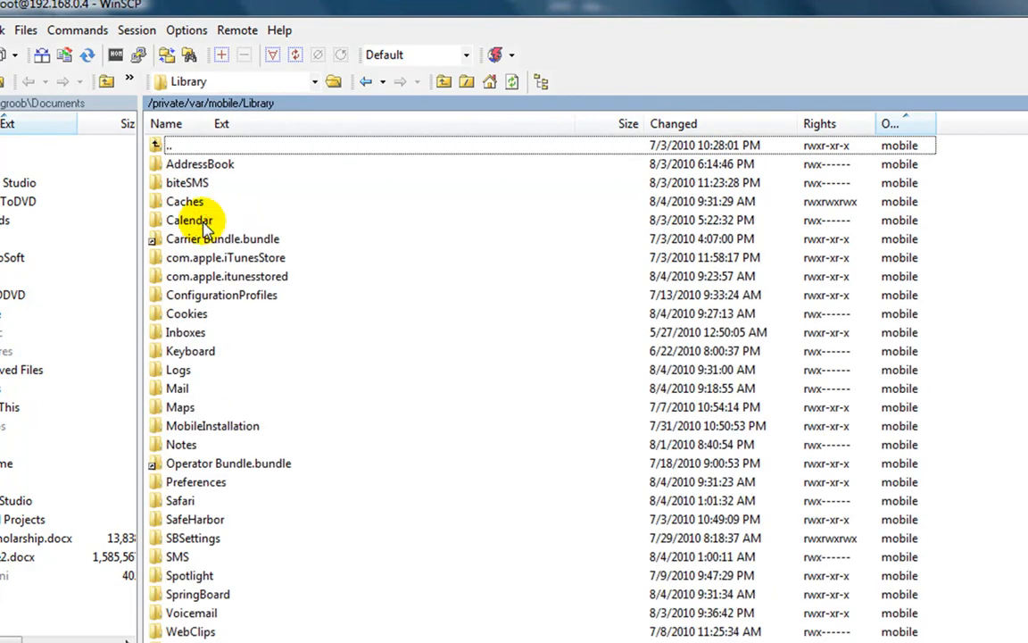
pyautogui.scroll(-3)
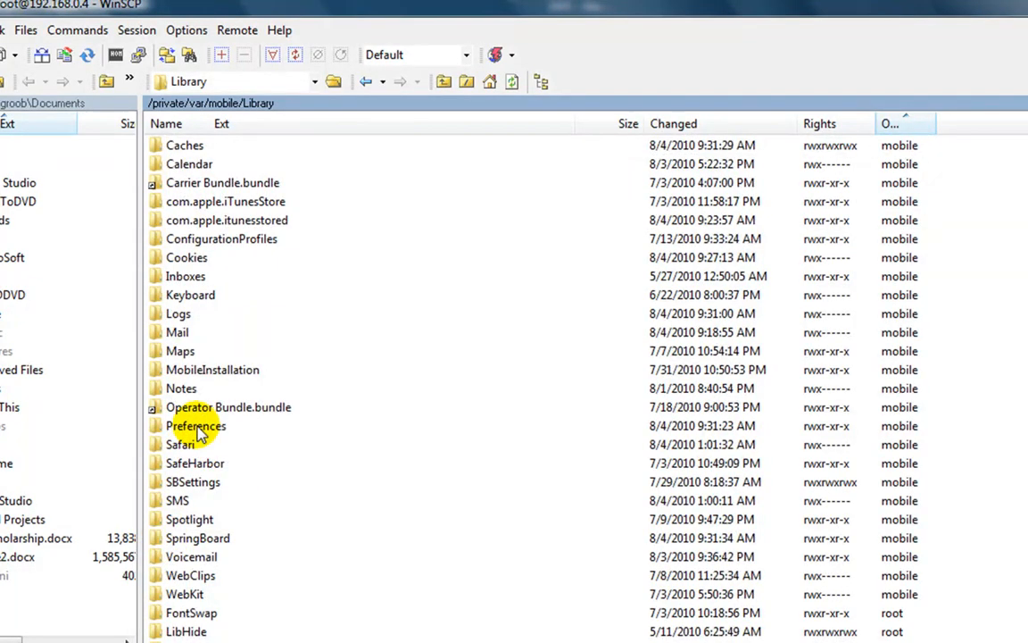
pyautogui.doubleClick(197, 424)
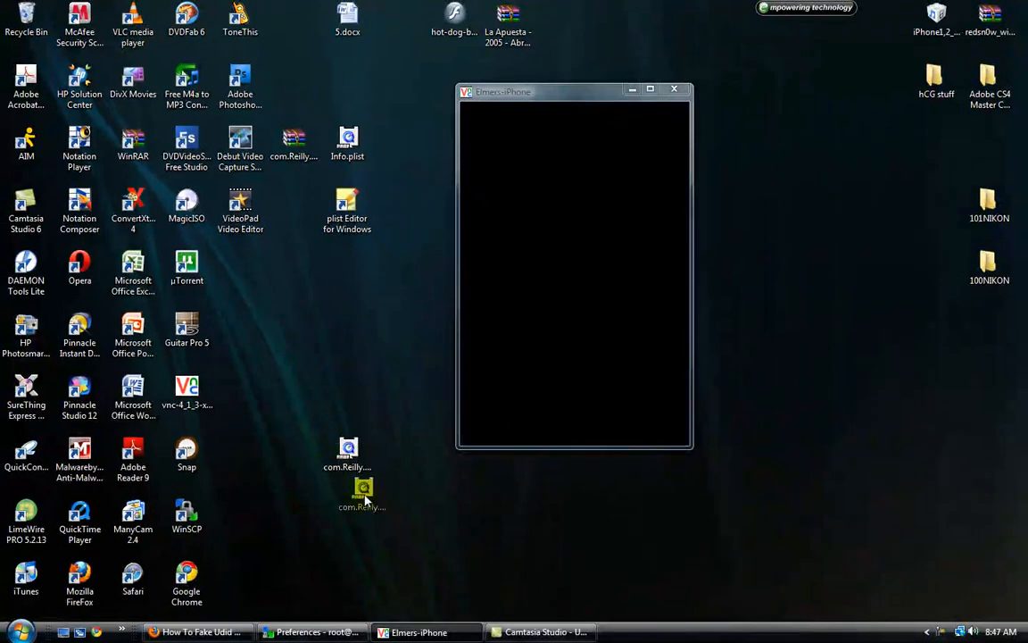
# - Tidy the com.Reilly desktop icon and review the remote Preferences plist listing
pyautogui.moveTo(365, 497); pyautogui.dragTo(303, 497)
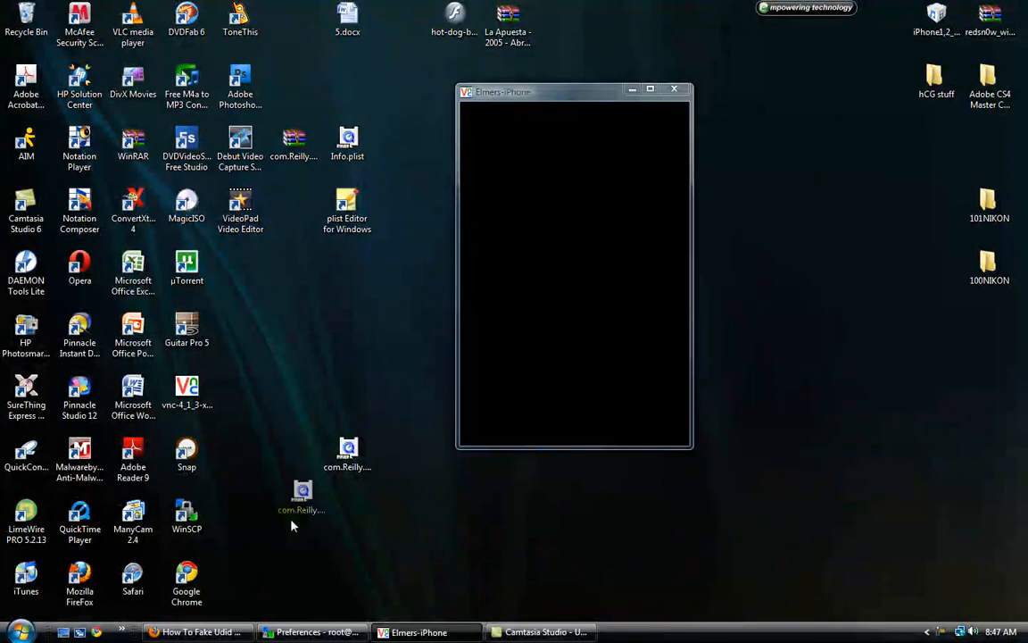
pyautogui.click(310, 632)
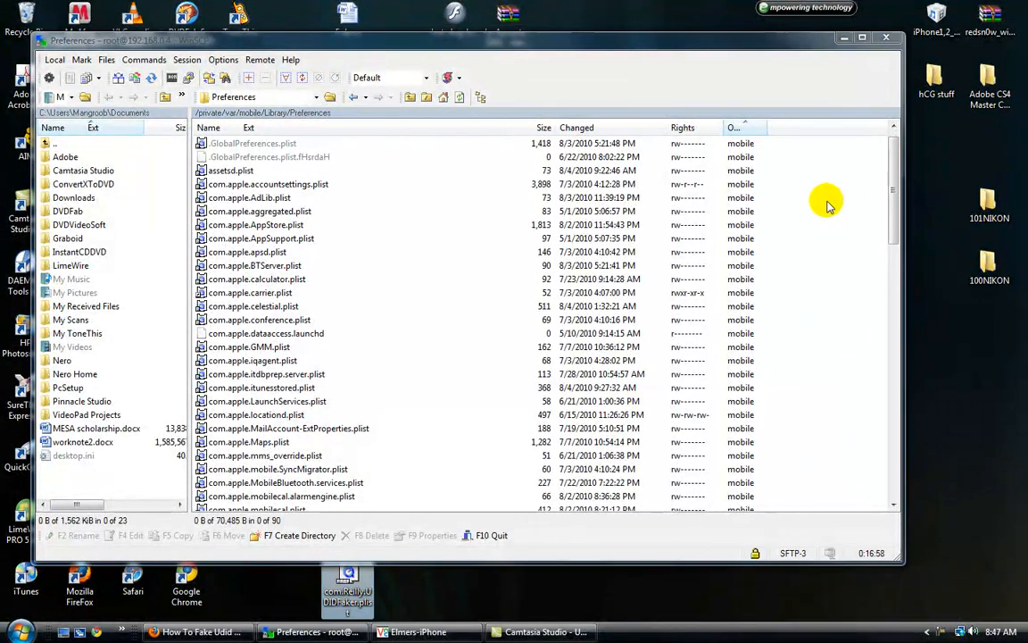
pyautogui.scroll(-3)
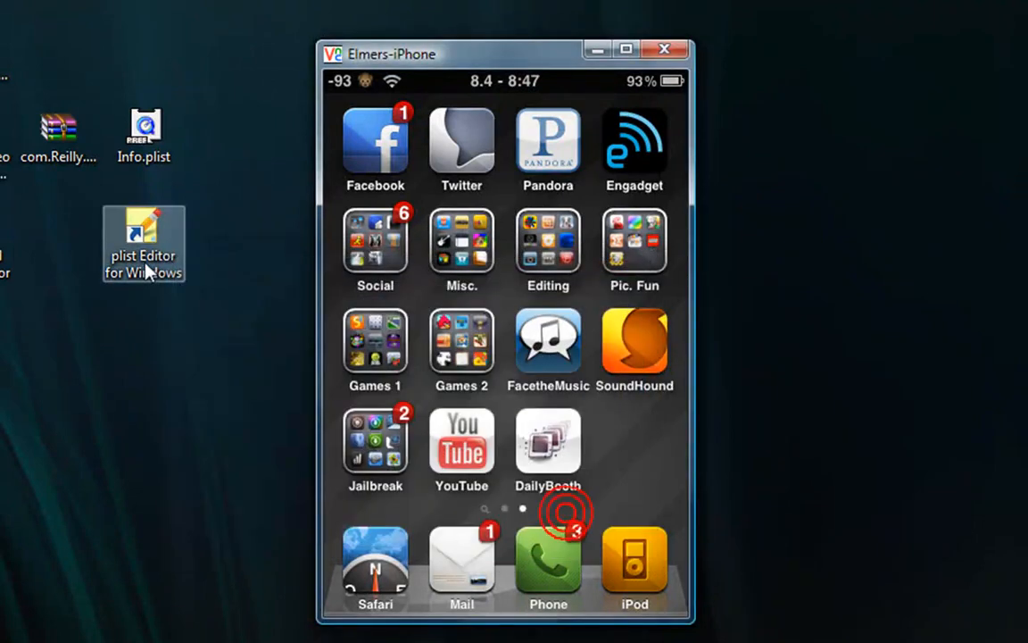
# - Reopen com.Reilly.UDIDFaker.plist to confirm the com.enormego.FML key and its 1s string
pyautogui.doubleClick(143, 243)
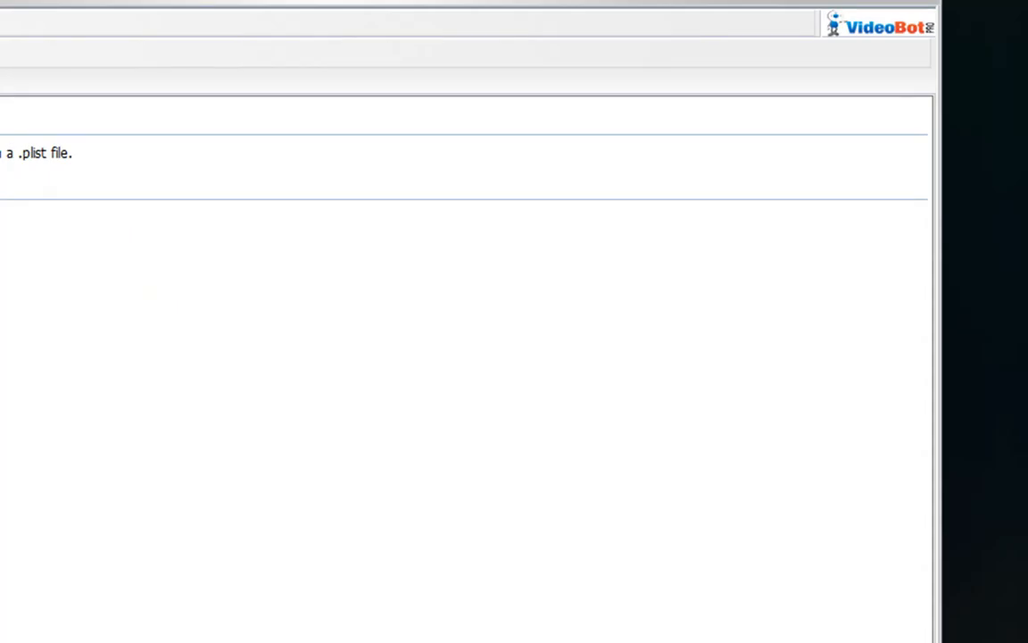
pyautogui.click(32, 62)
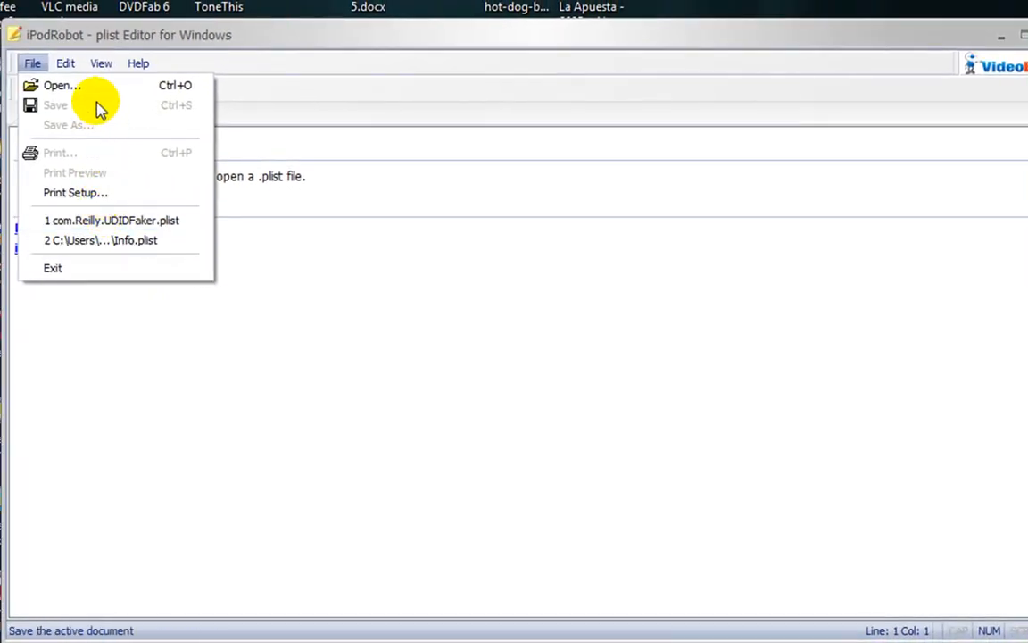
pyautogui.click(61, 86)
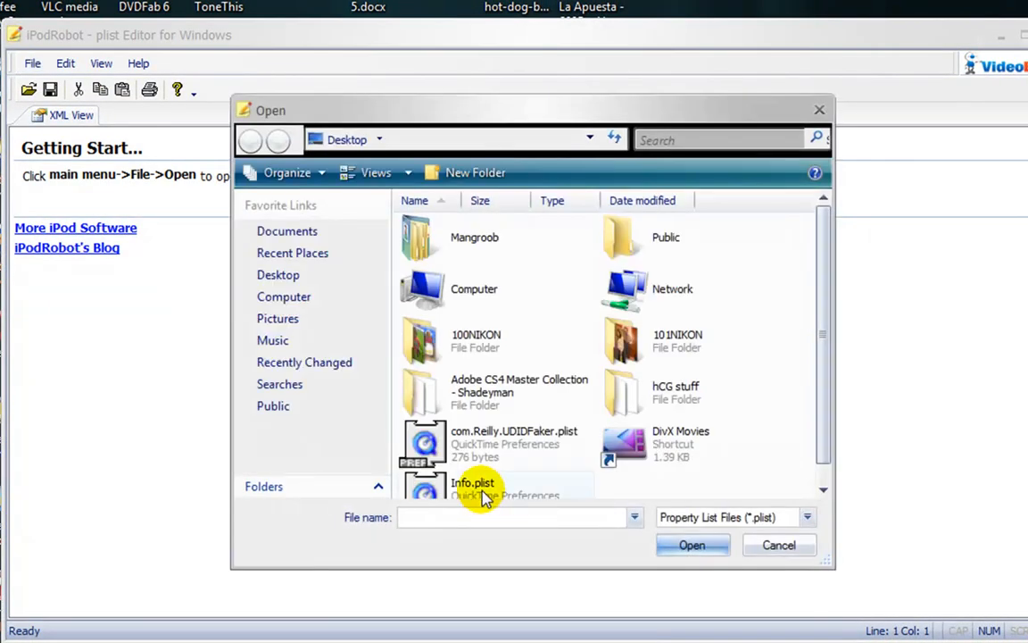
pyautogui.doubleClick(515, 437)
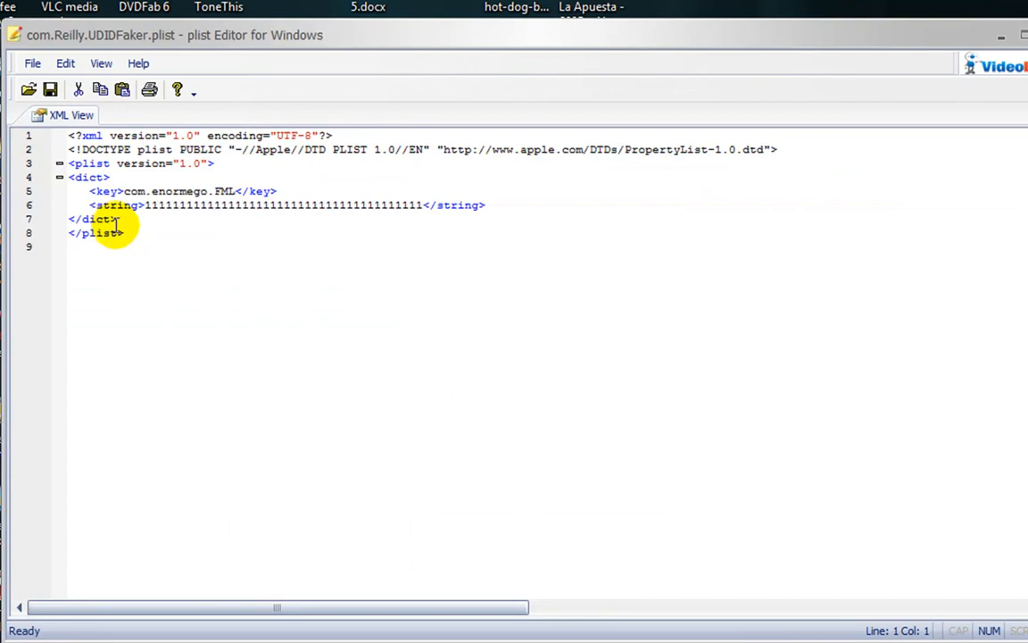
pyautogui.click(82, 191)
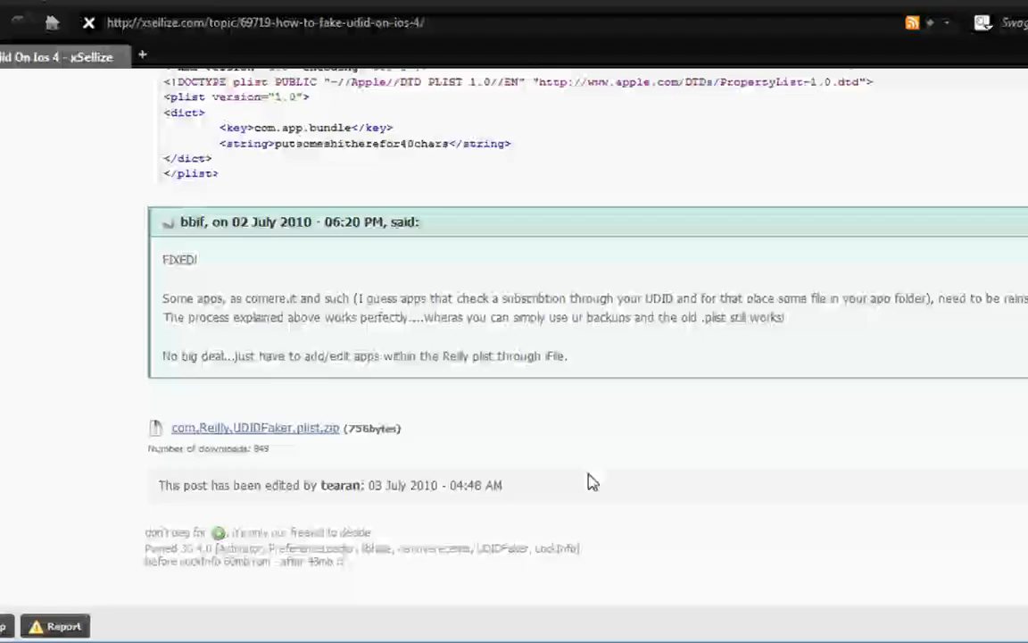
# - Scroll the xSellize thread to the multi-app example and view the archived sample plist
pyautogui.scroll(3)
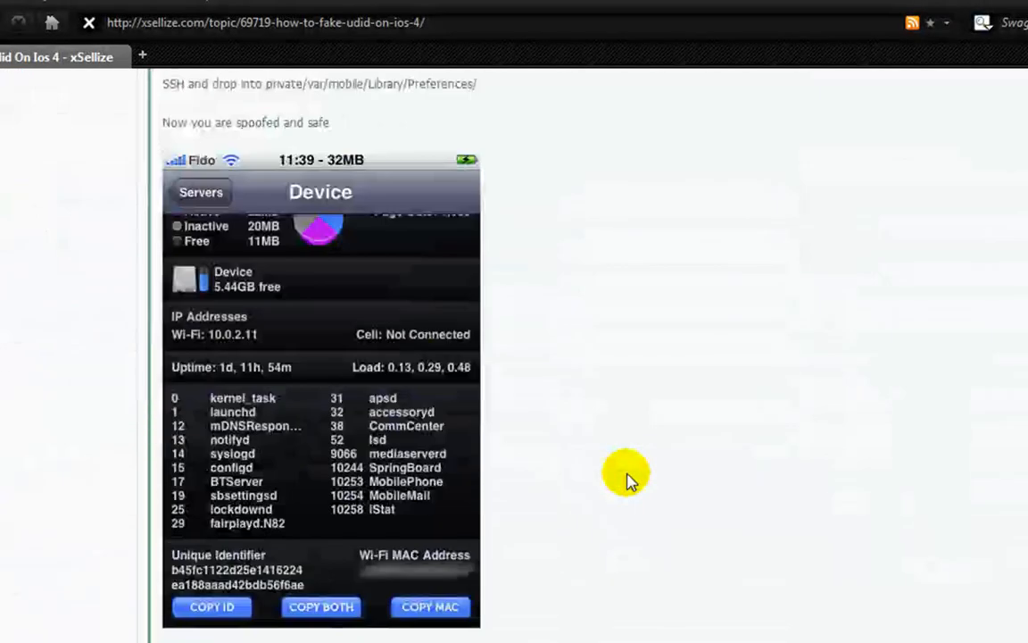
pyautogui.scroll(-3)
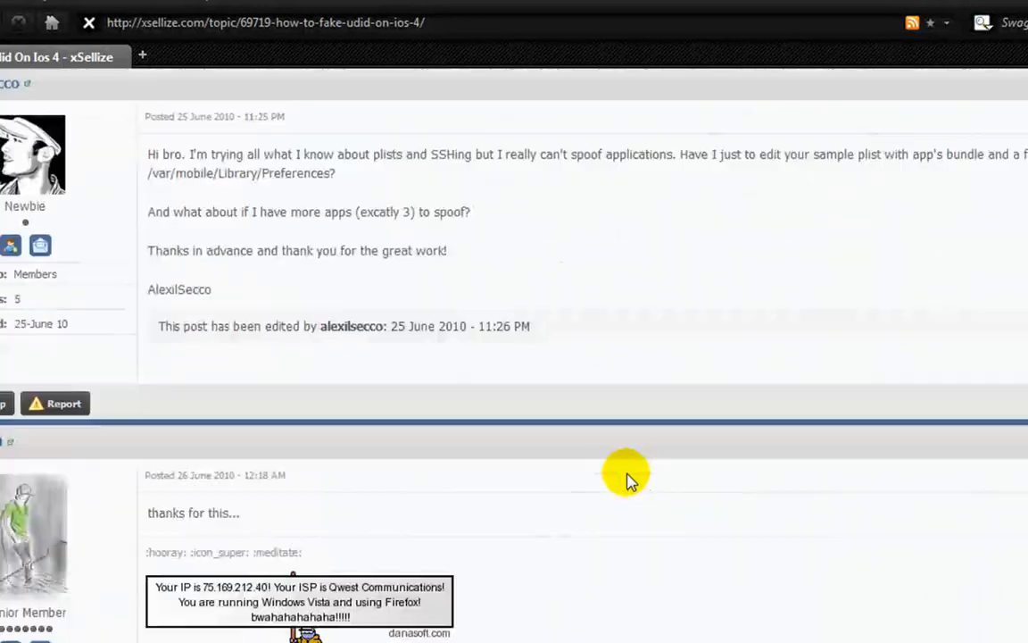
pyautogui.scroll(-3)
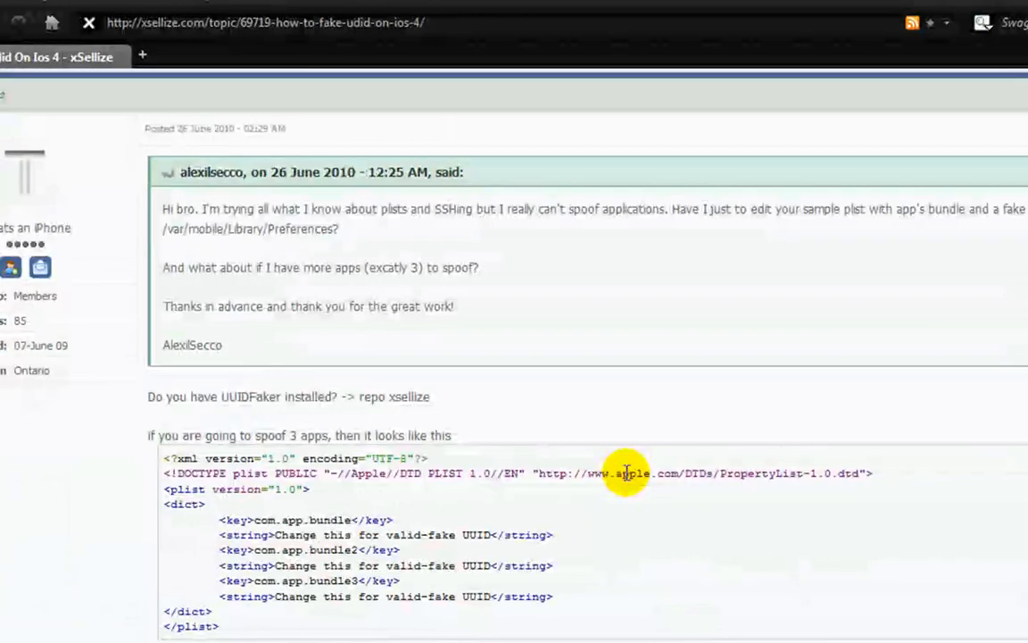
pyautogui.scroll(-3)
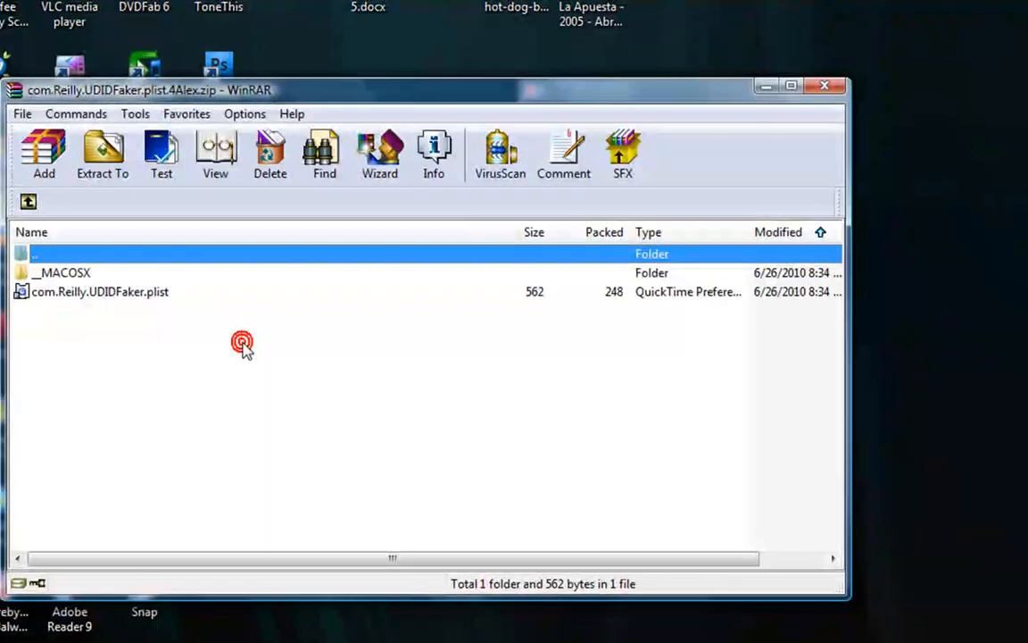
pyautogui.doubleClick(100, 292)
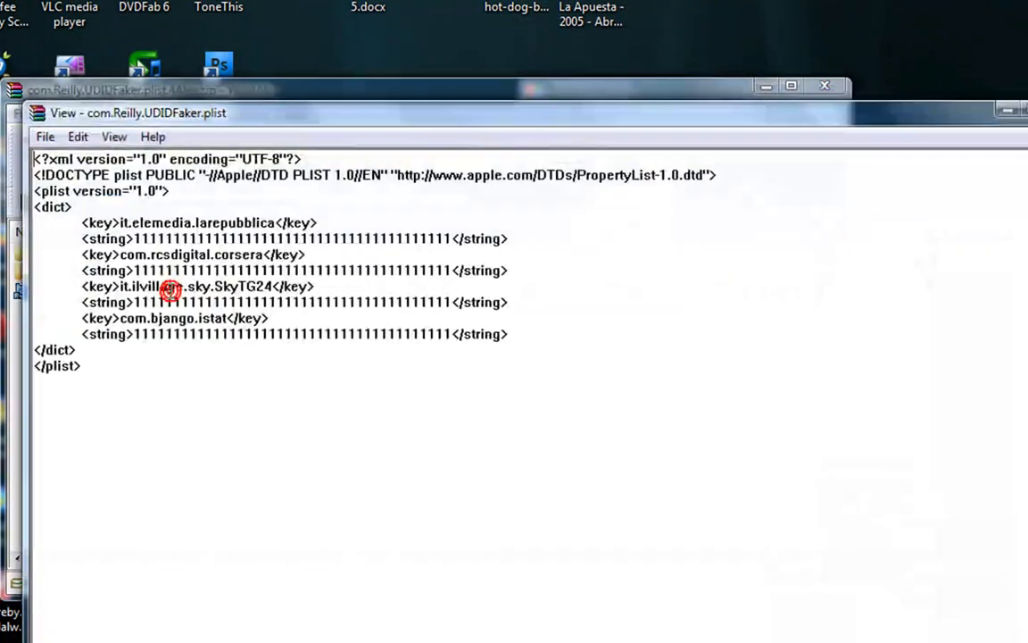